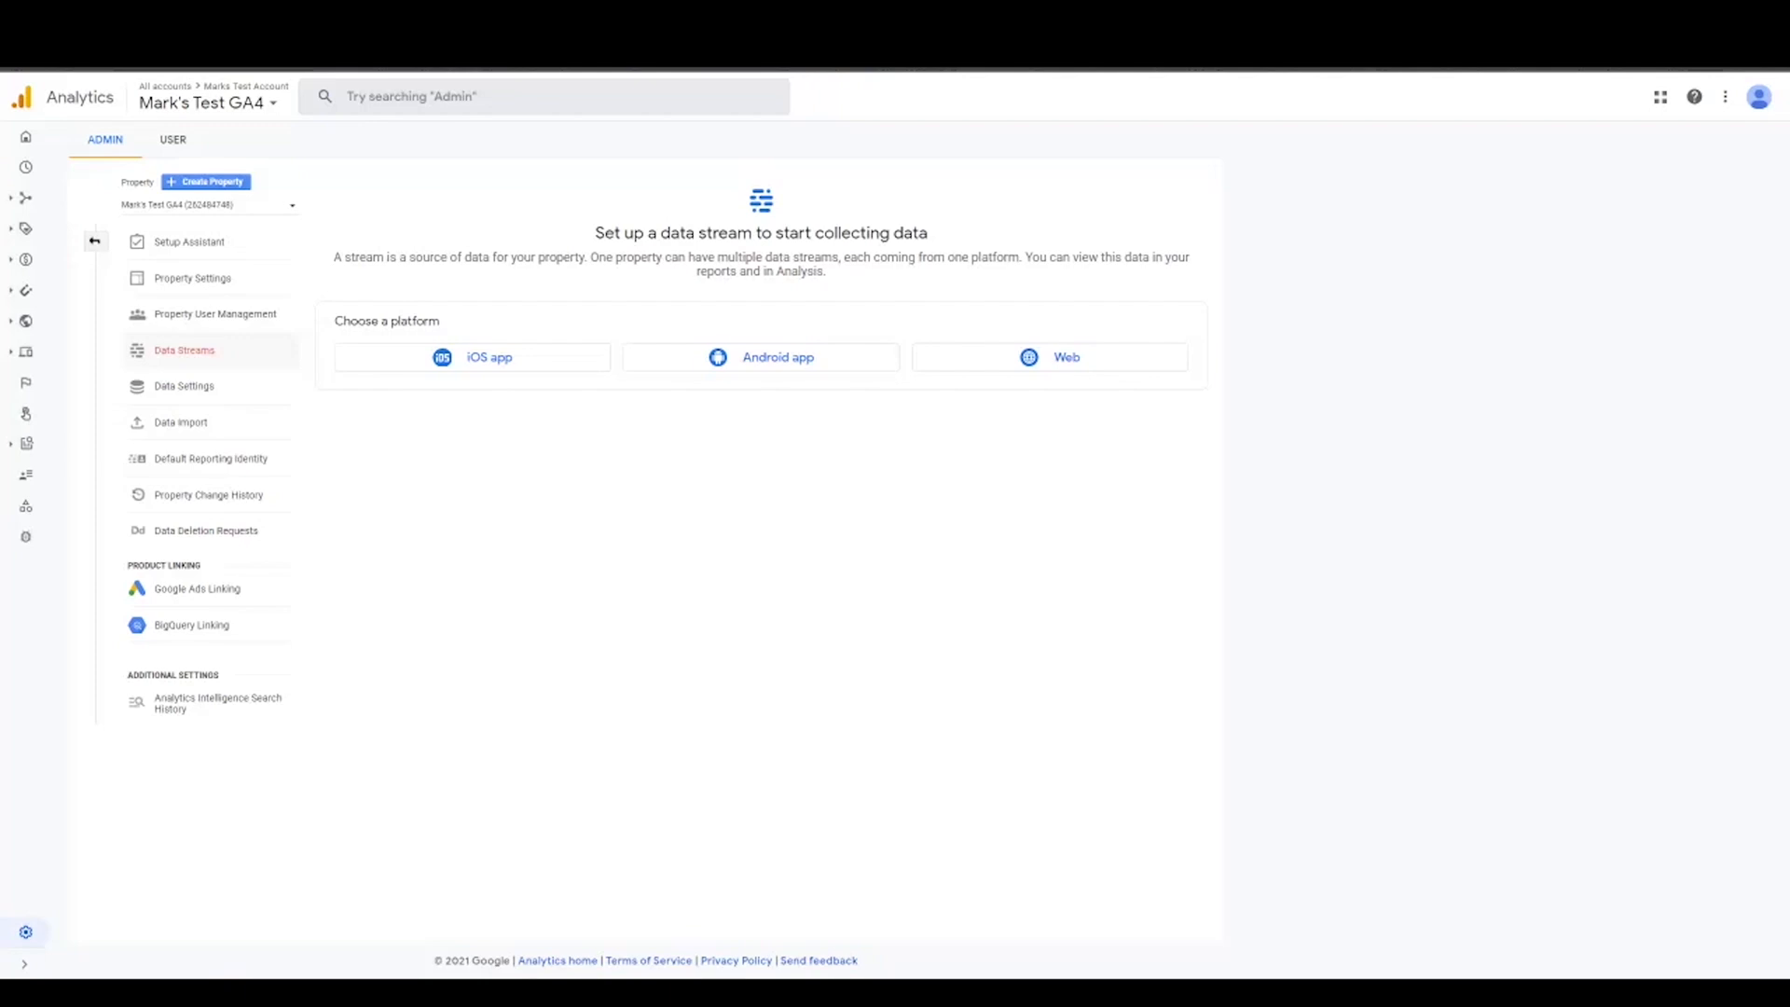
pyautogui.moveTo(181, 421)
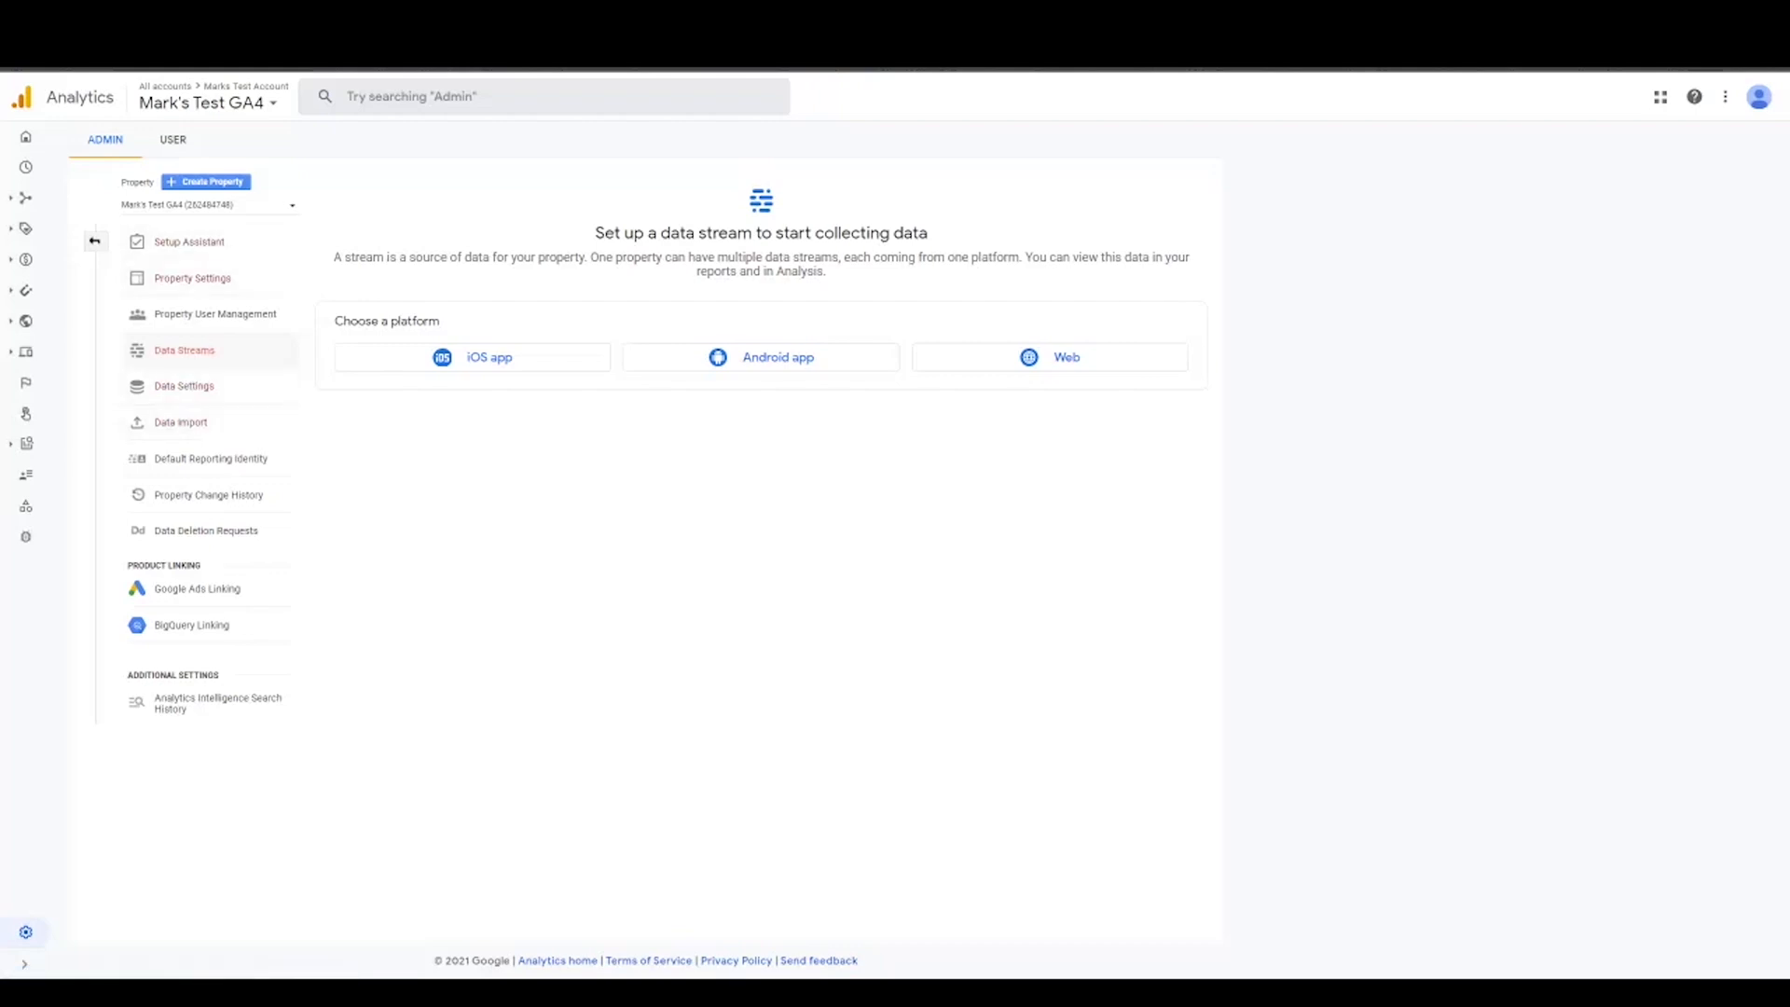
# Step: Check the property list and stay on the current property
pyautogui.click(208, 205)
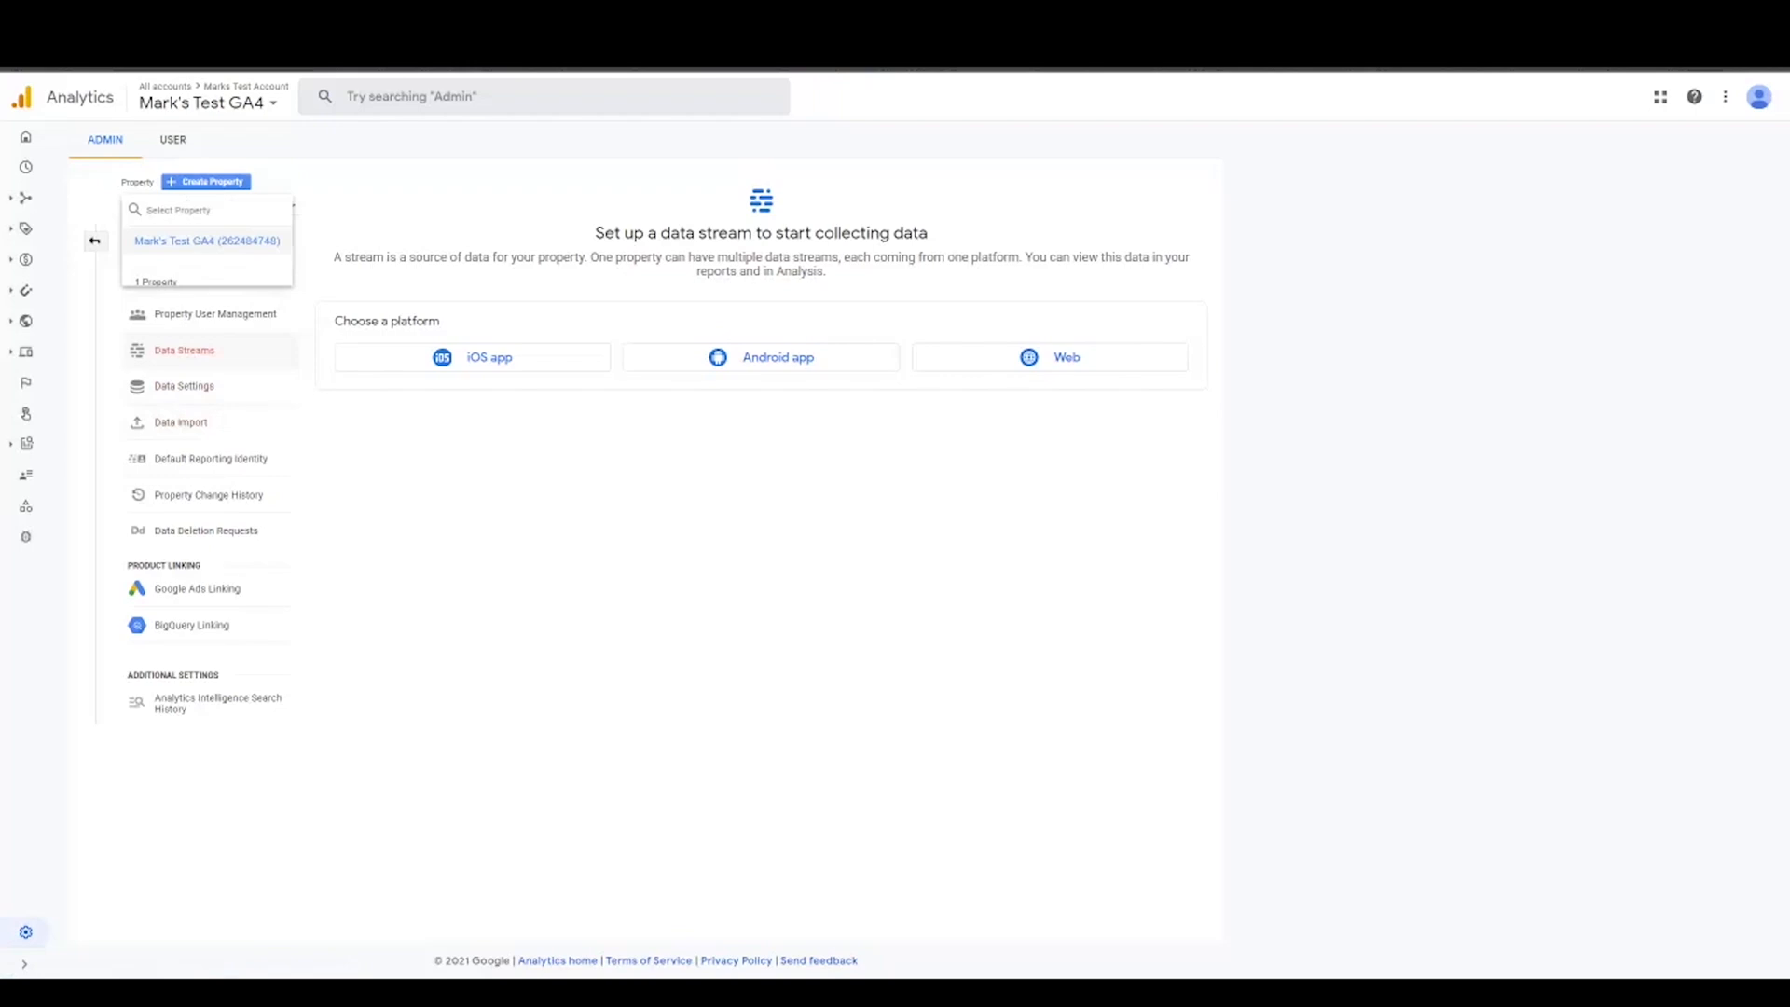
pyautogui.click(207, 240)
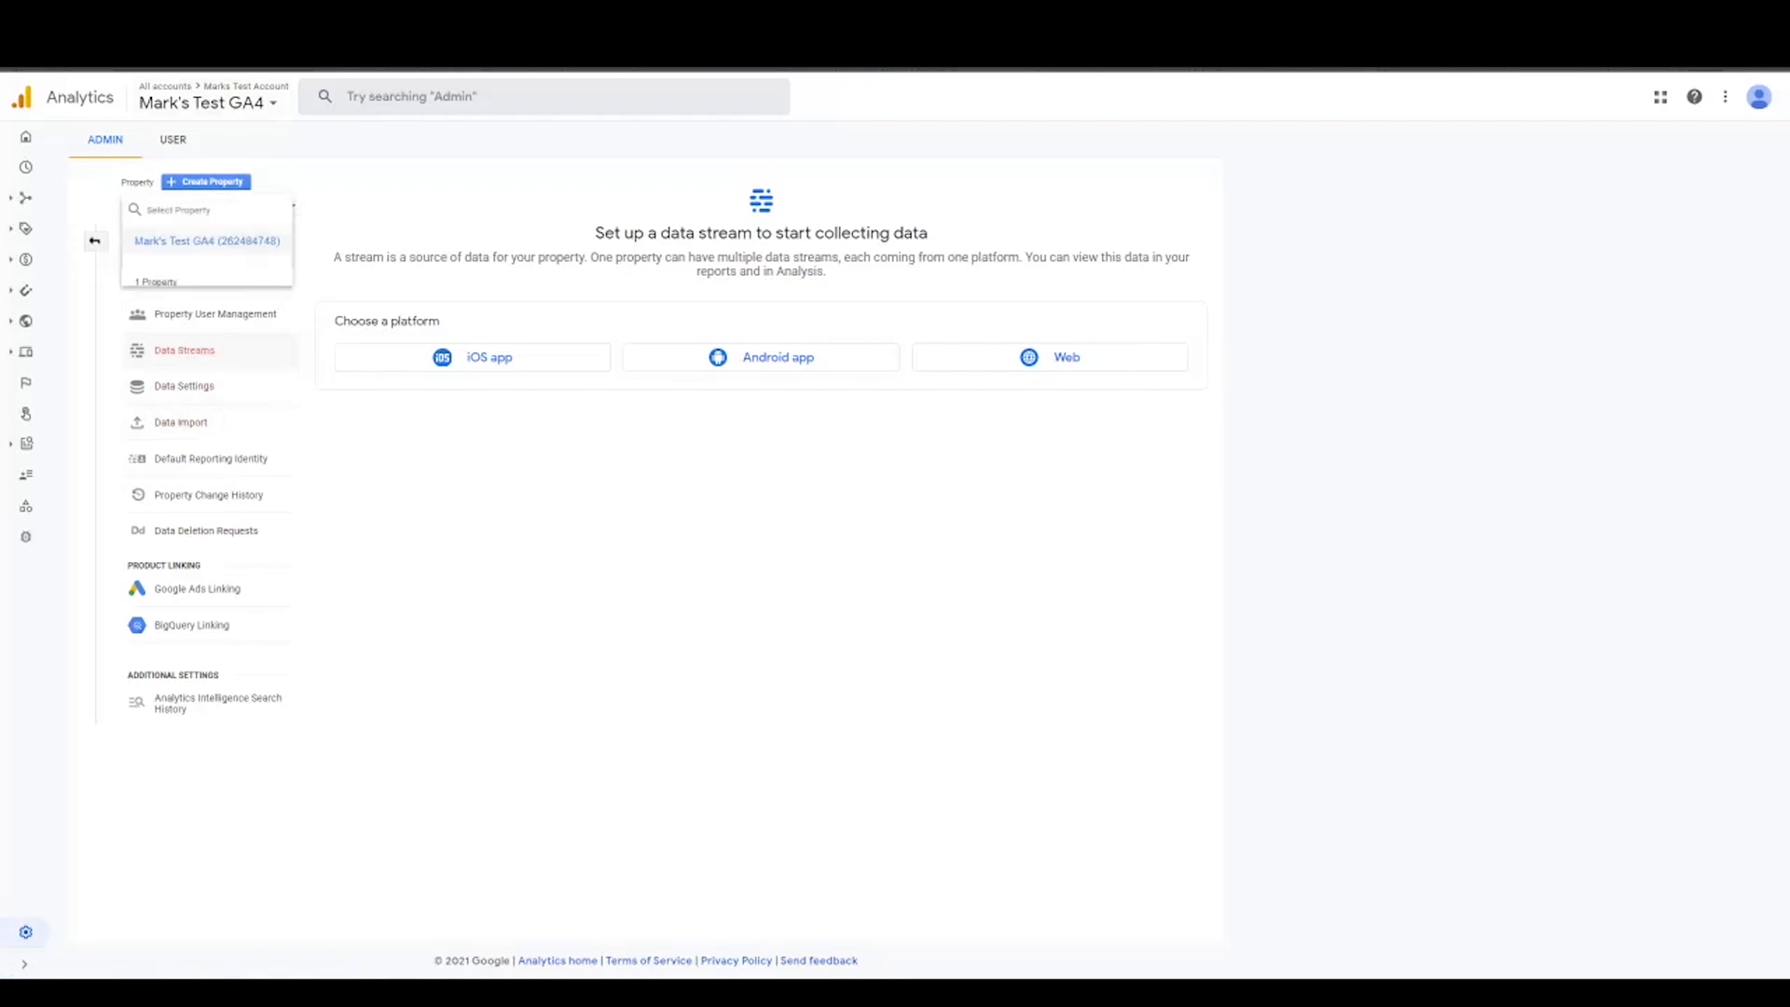
pyautogui.click(207, 240)
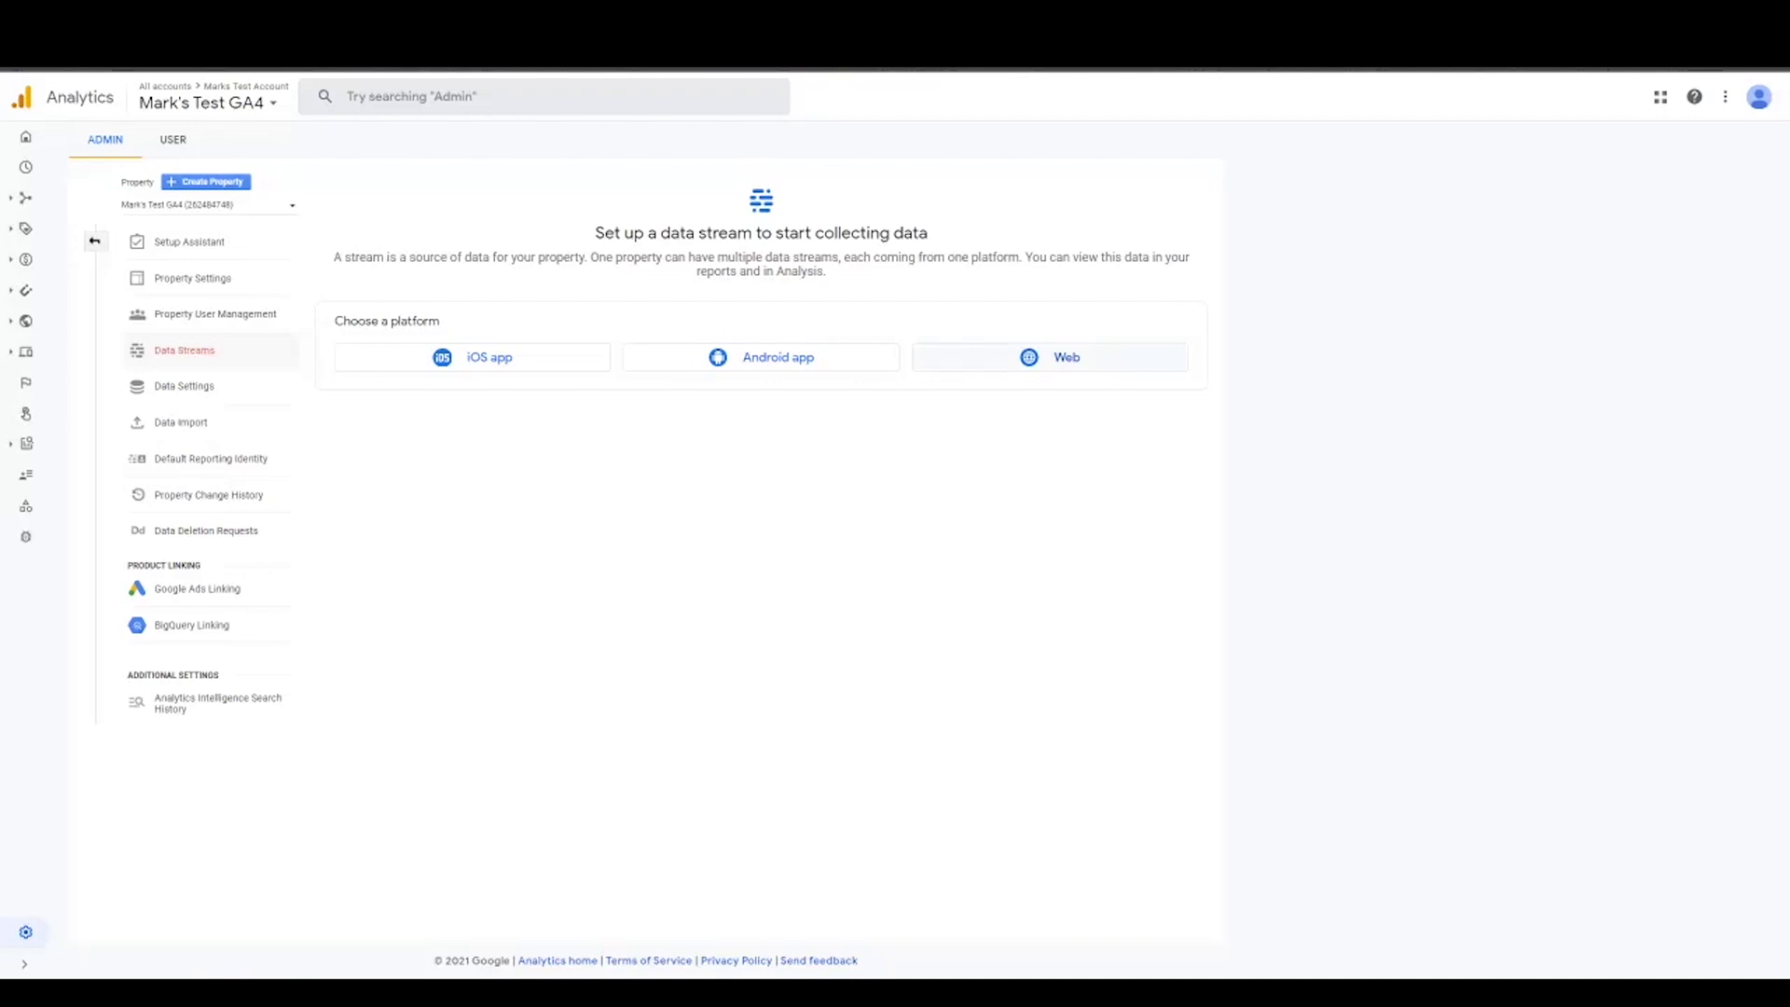
# Step: Choose the Web platform and expand all six enhanced measurement events
pyautogui.click(1065, 356)
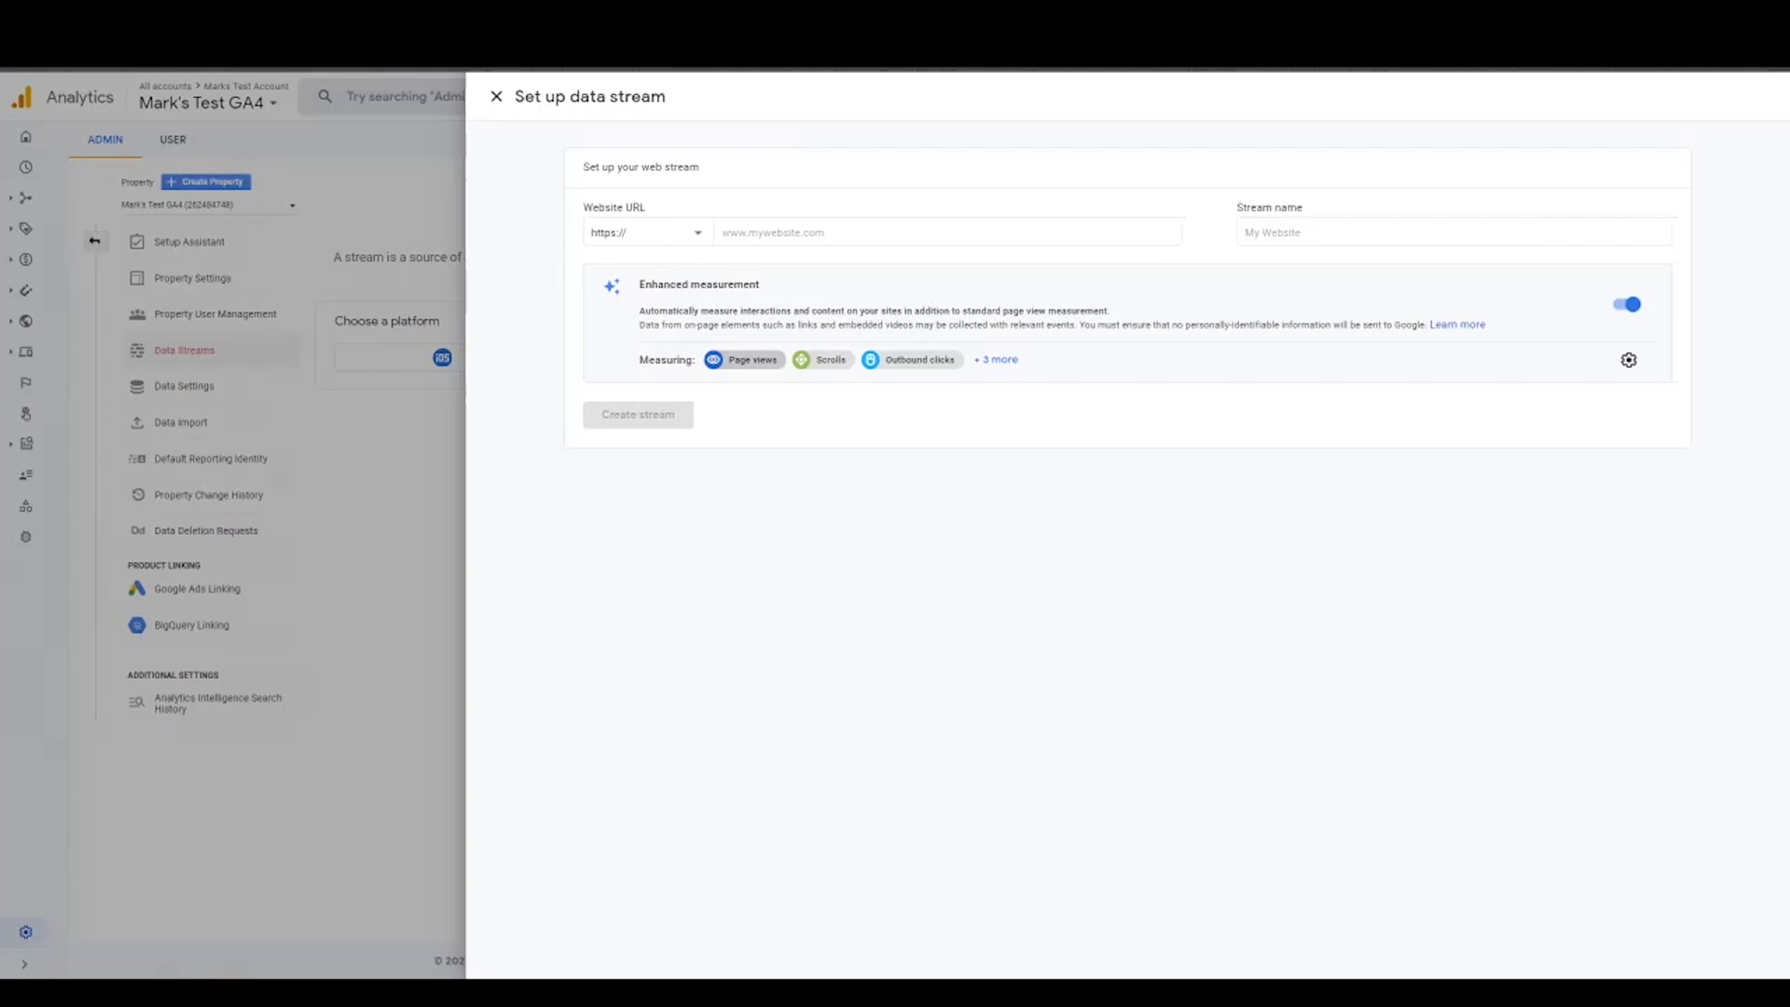
pyautogui.click(995, 360)
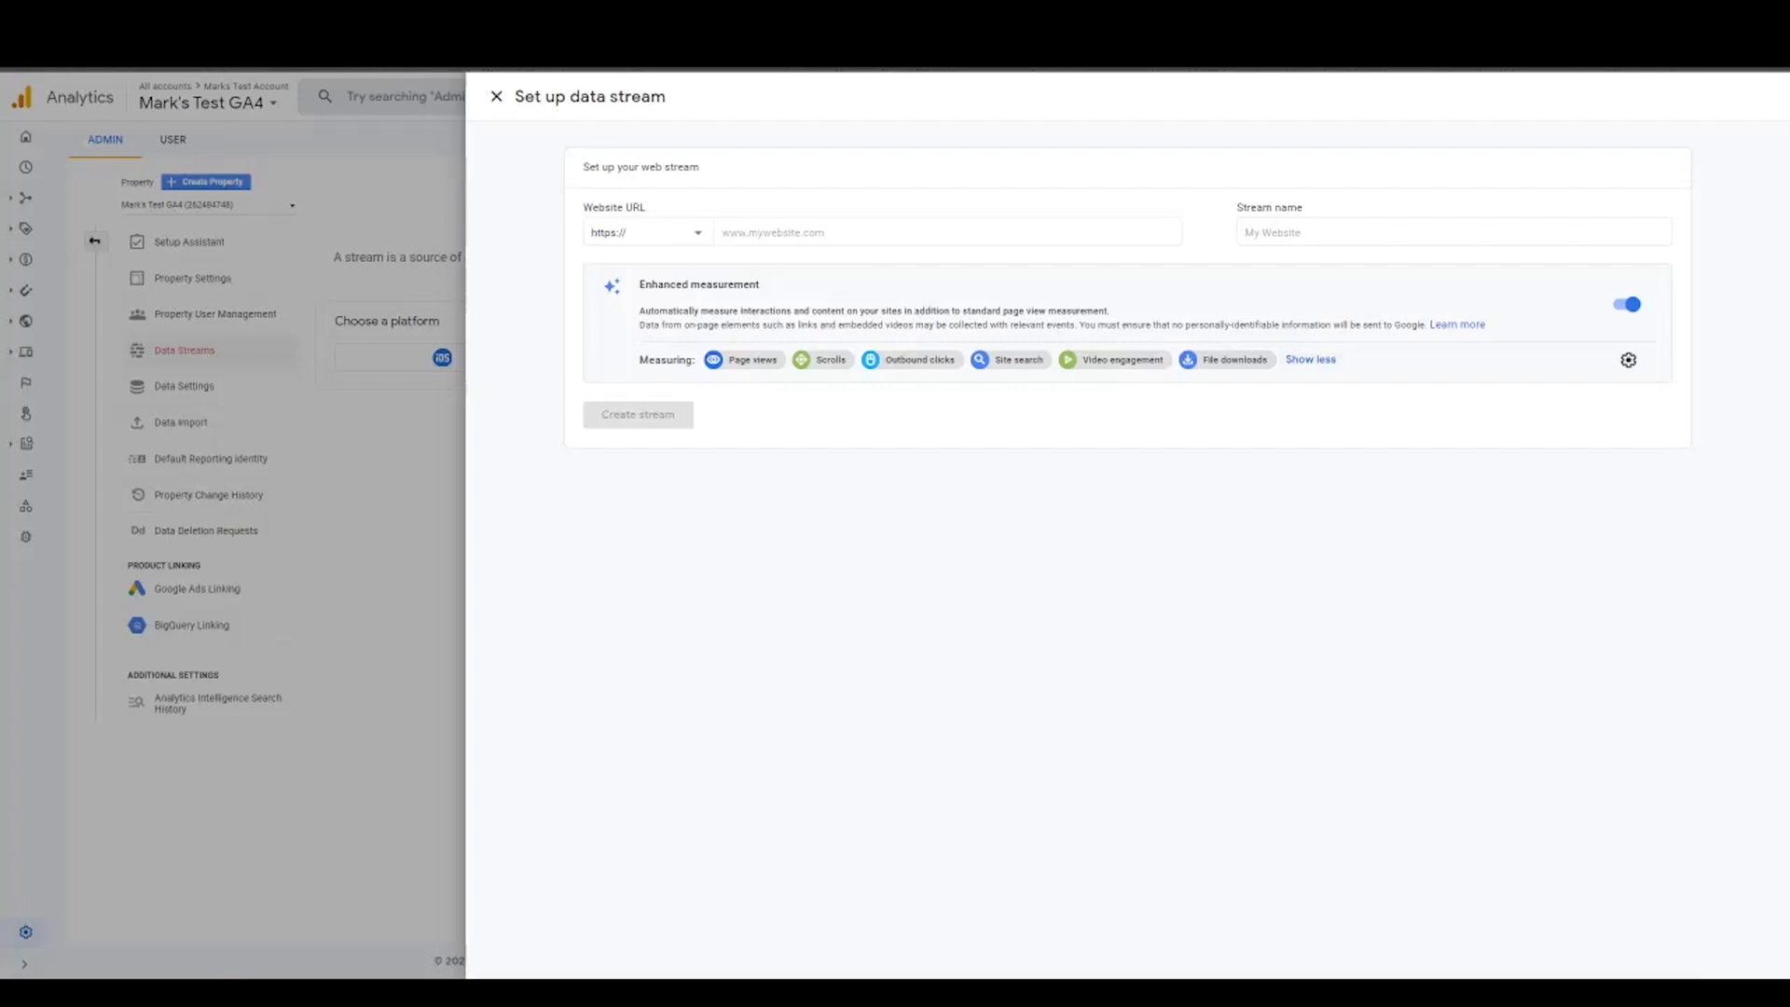
# Step: Enter website URL markswebsite.com and stream name Mark's Website
pyautogui.click(947, 232)
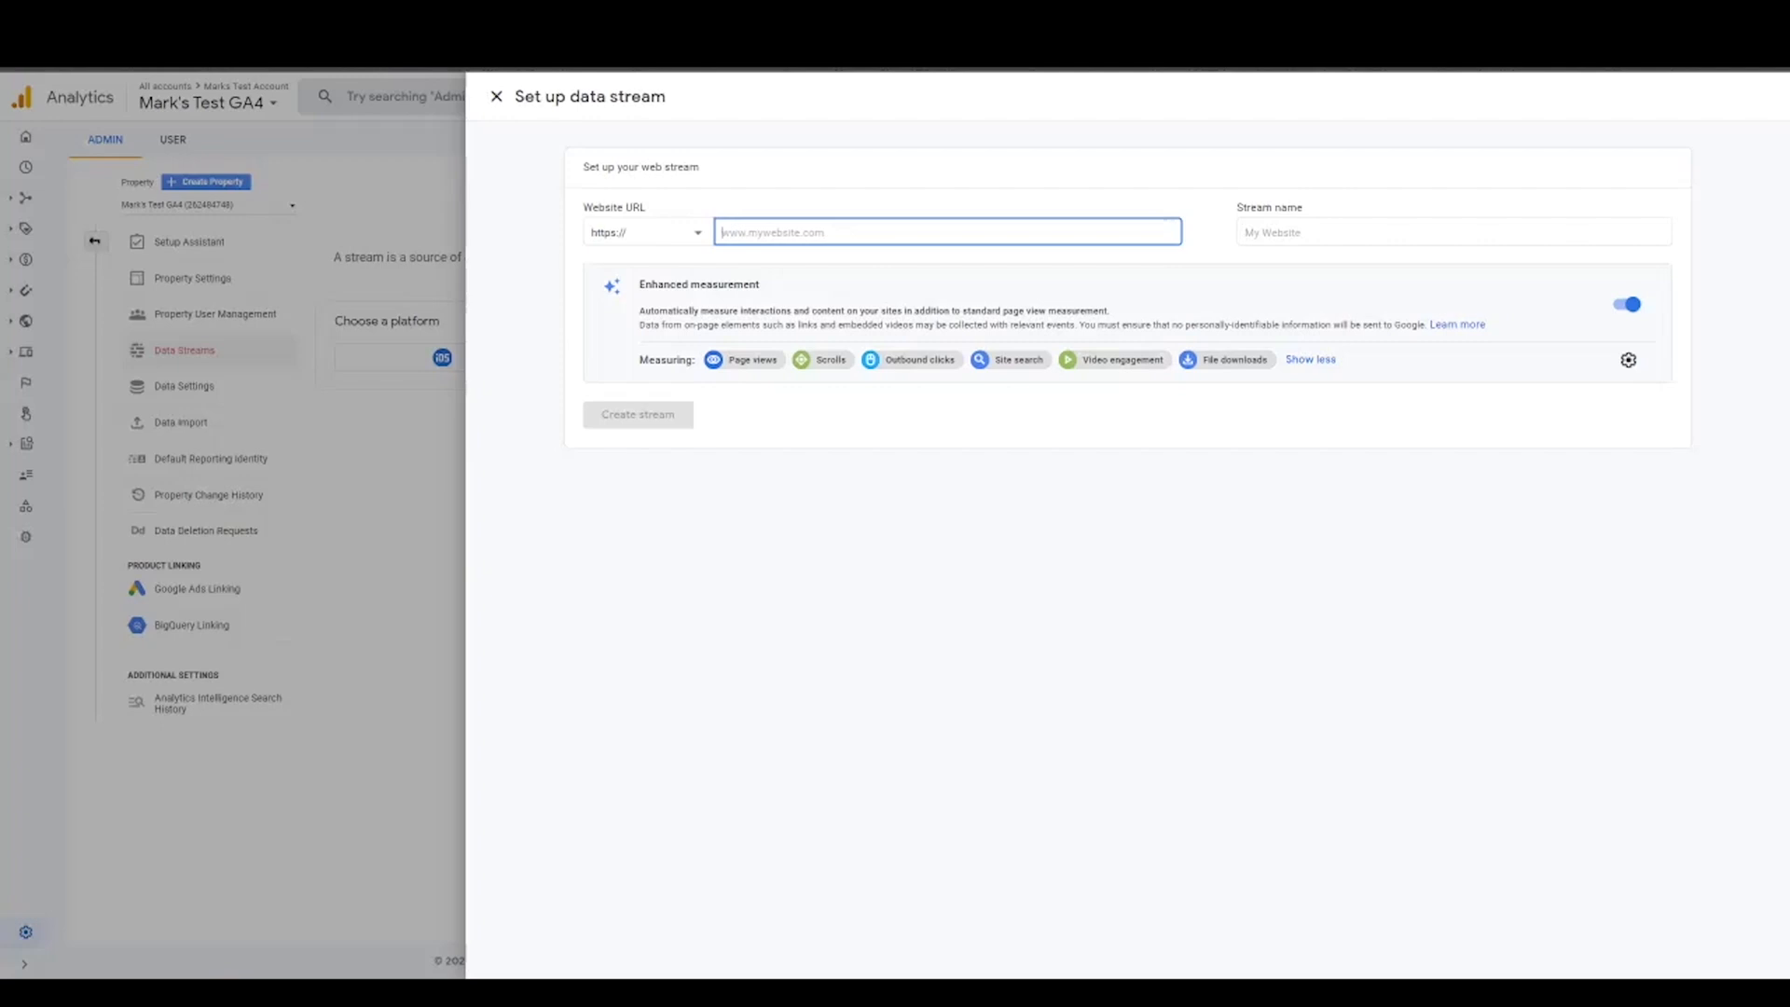
pyautogui.write('markswebsit')
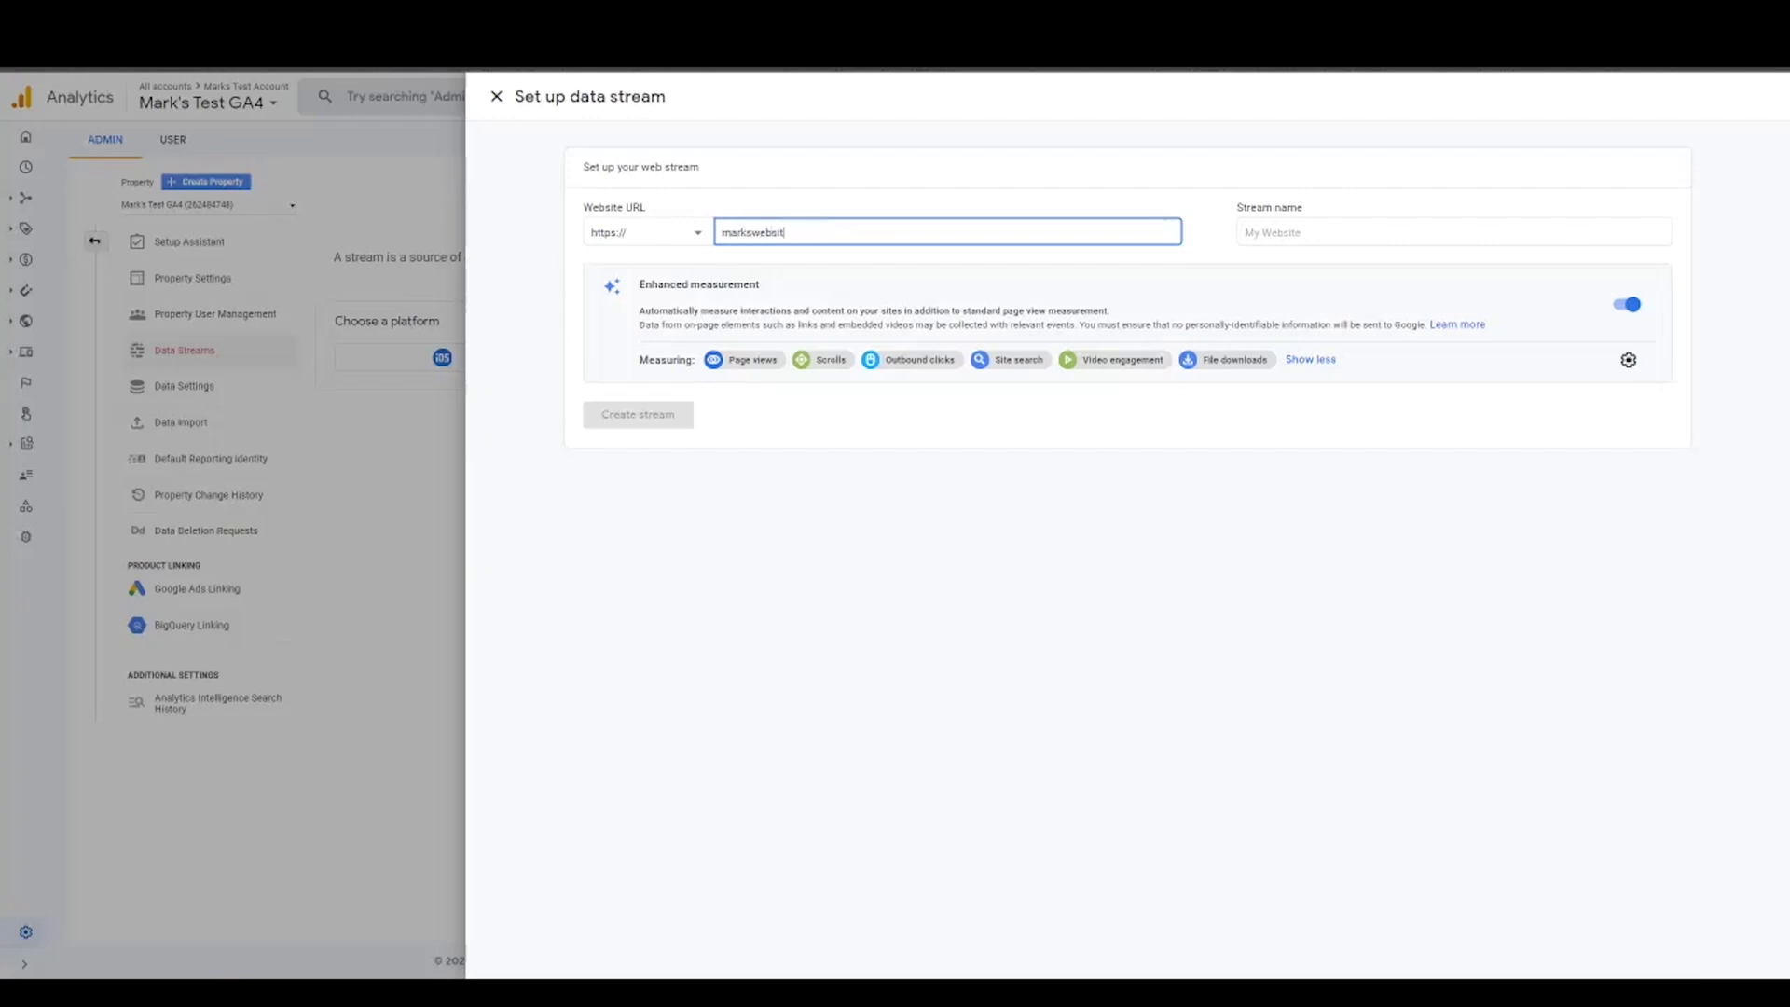
pyautogui.click(1451, 231)
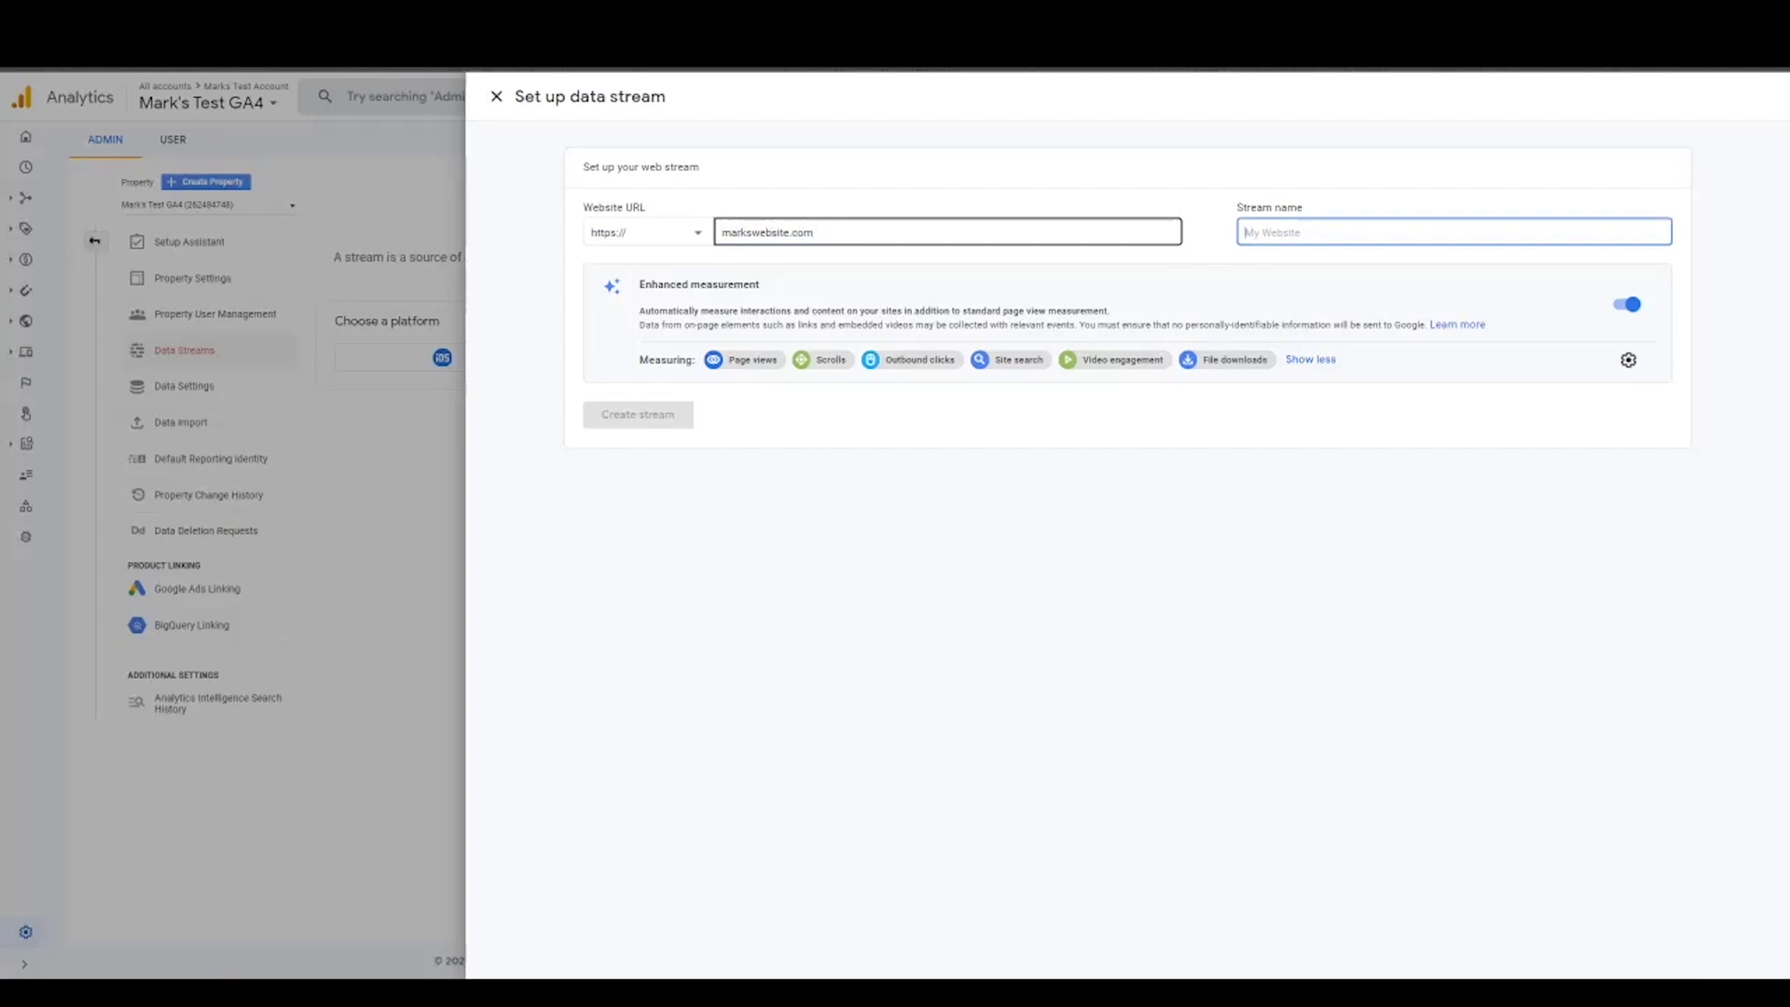
pyautogui.write("Mark's W")
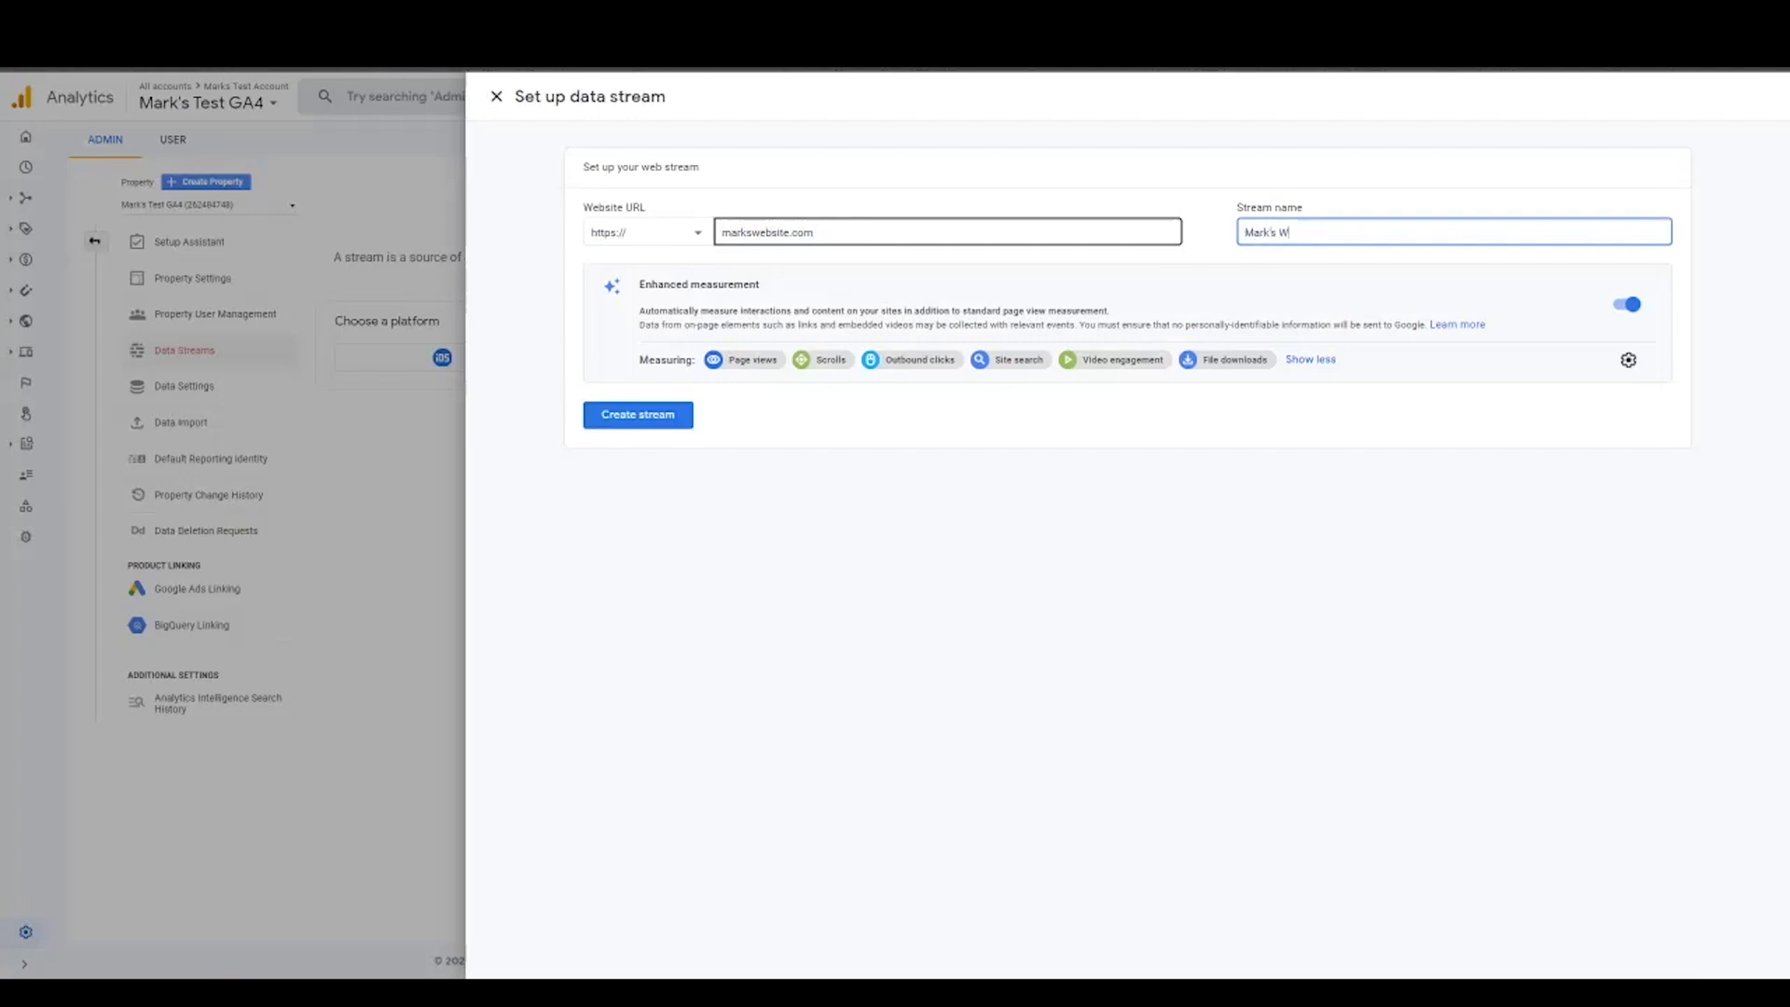
pyautogui.write('ebsite')
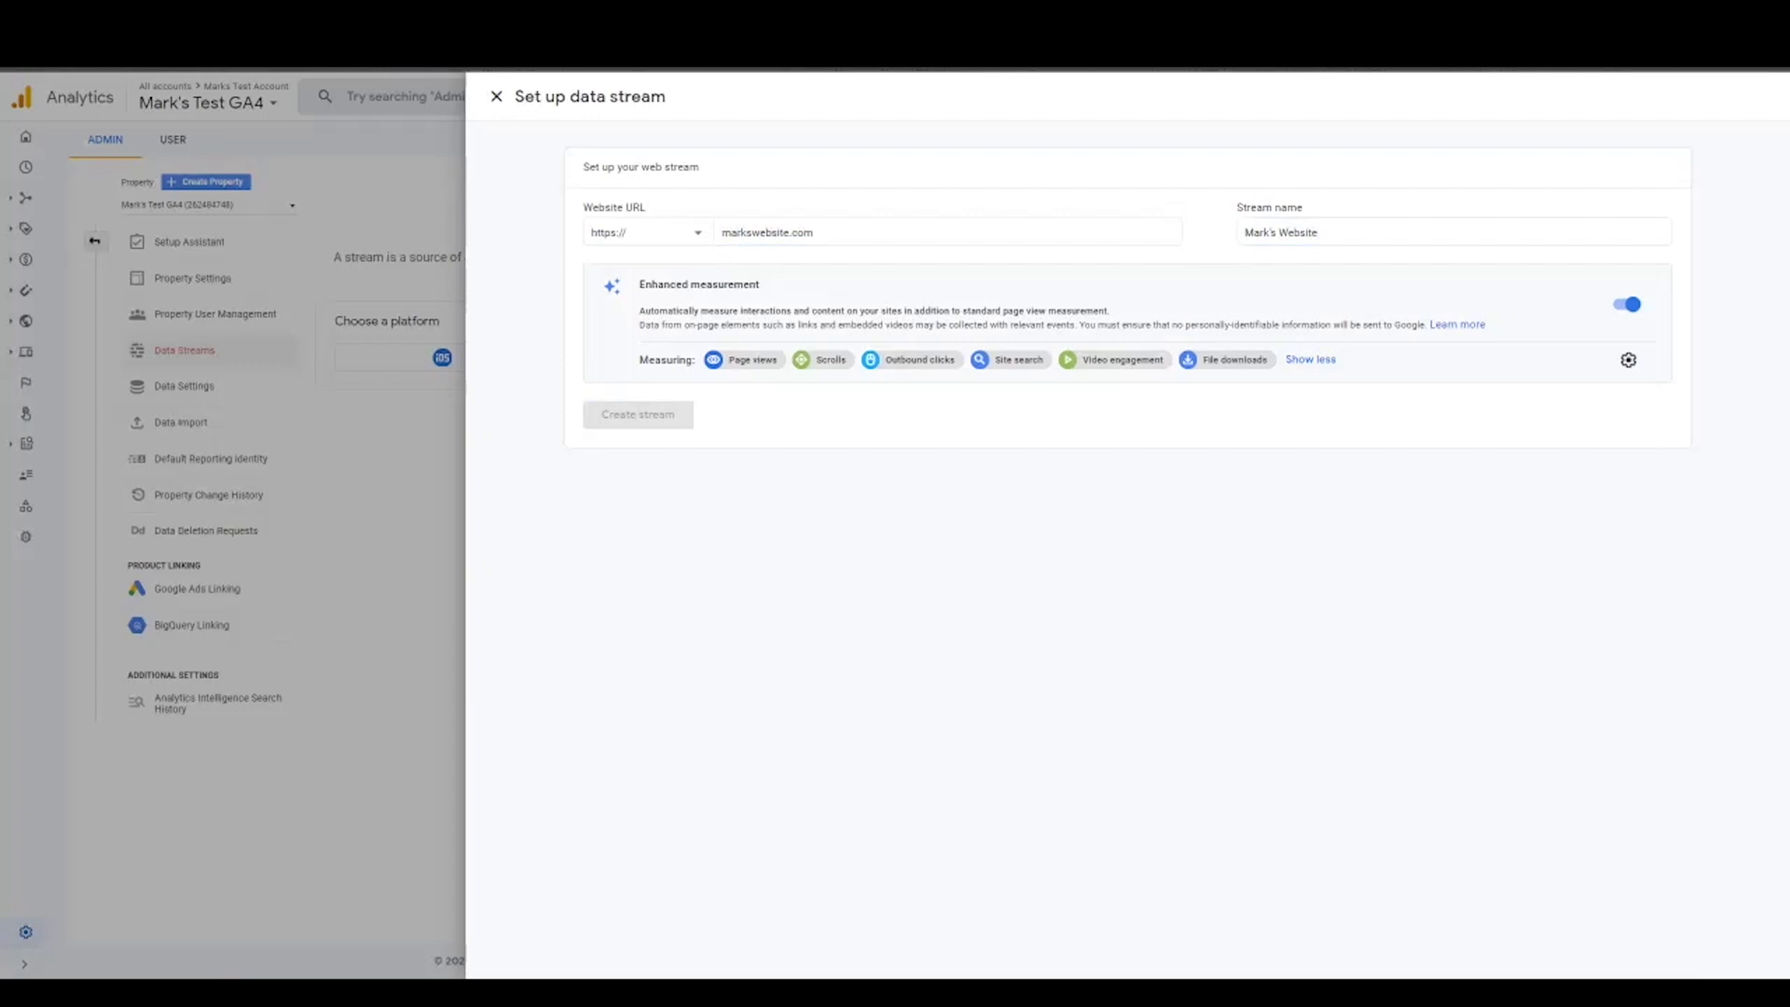
# Step: Create the stream and peek at the Google Tag Manager tagging instructions
pyautogui.click(638, 414)
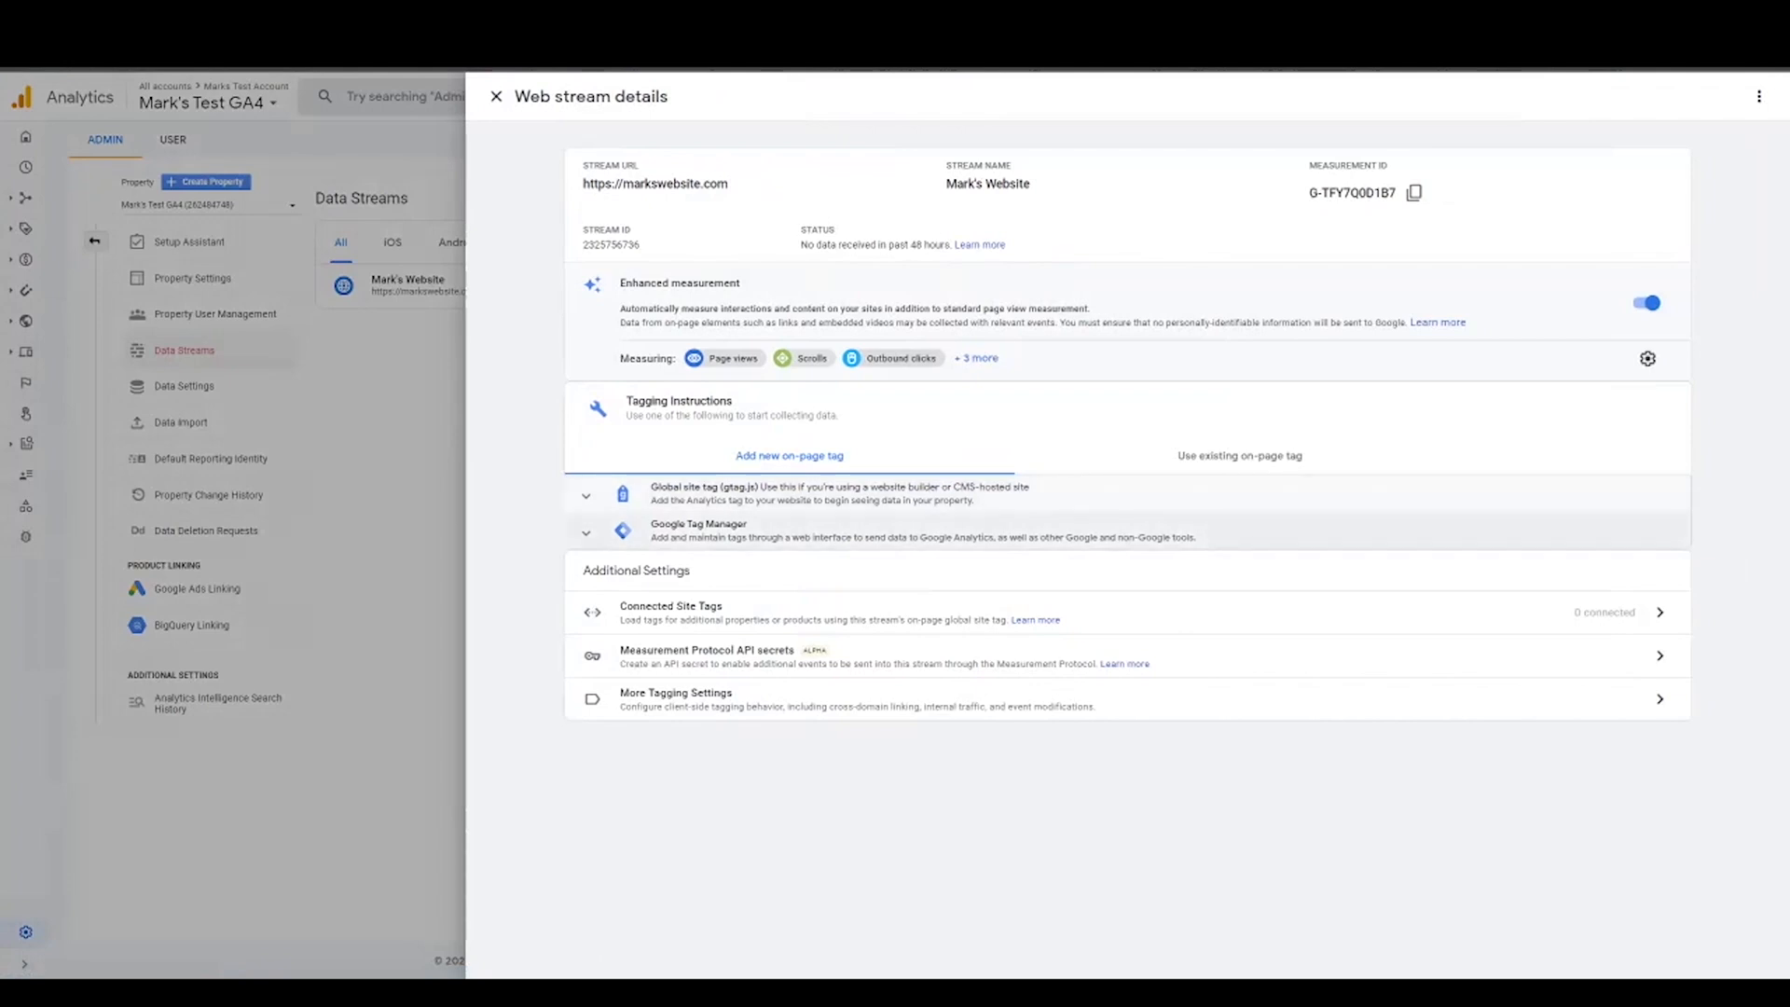
pyautogui.click(585, 532)
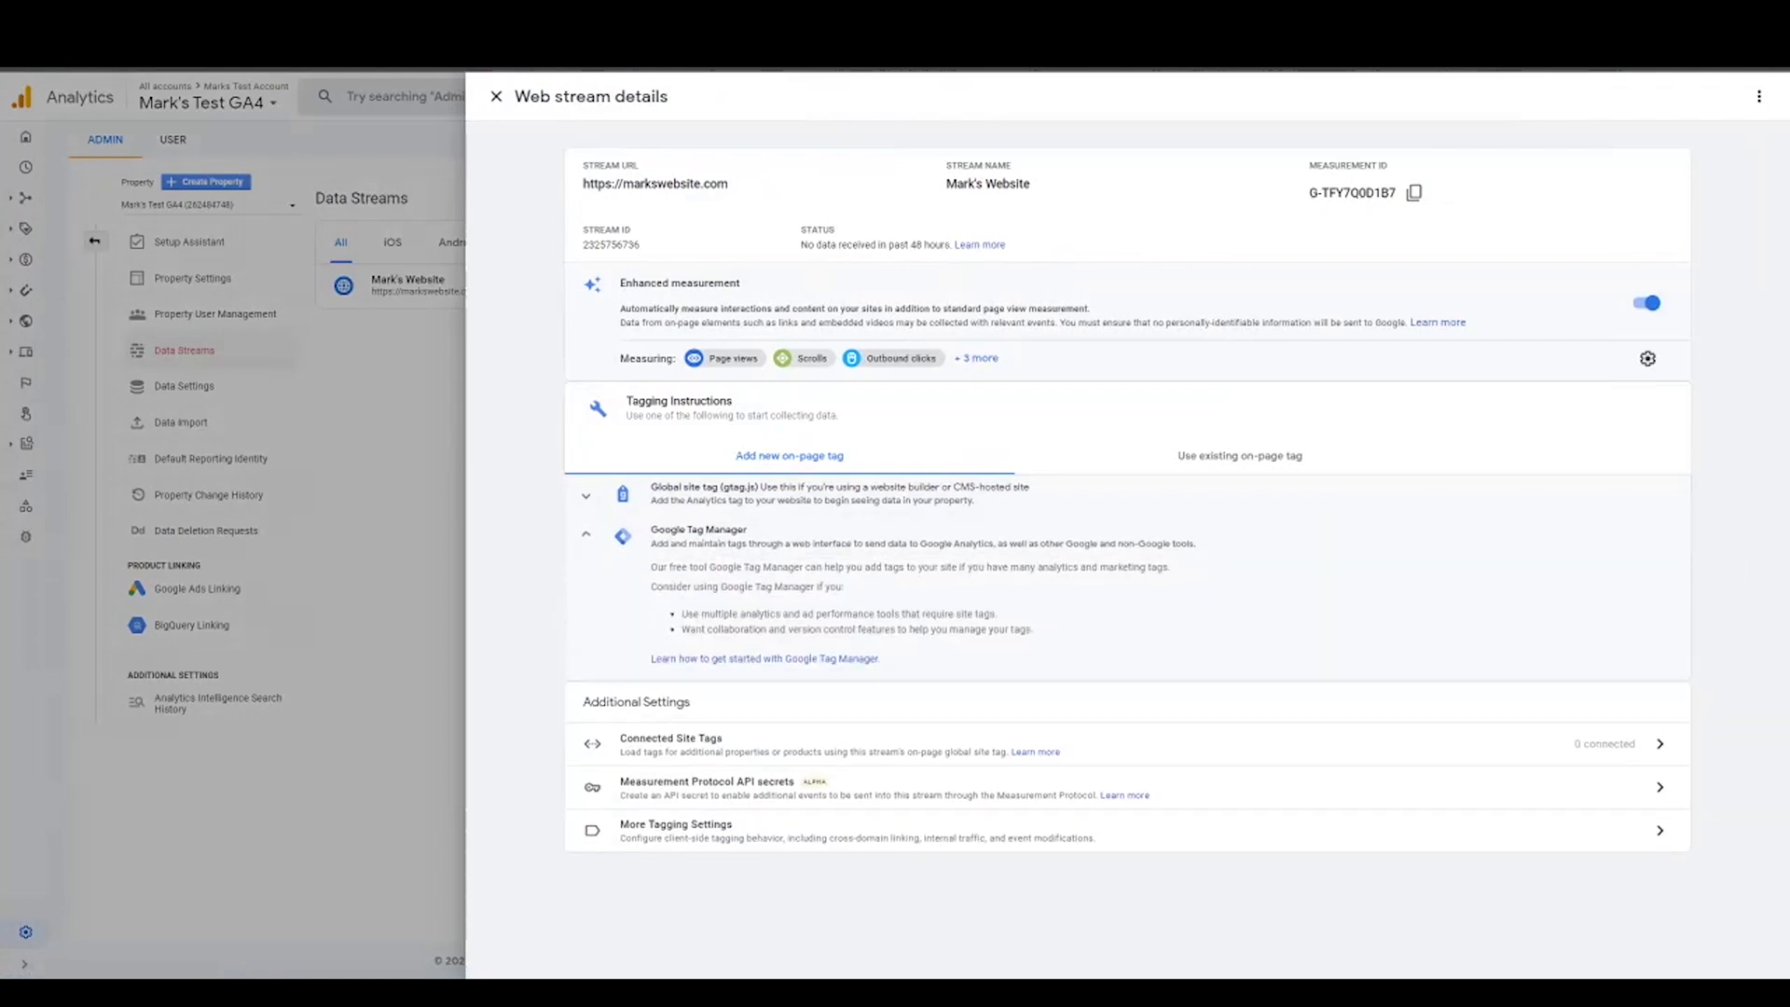
pyautogui.click(586, 533)
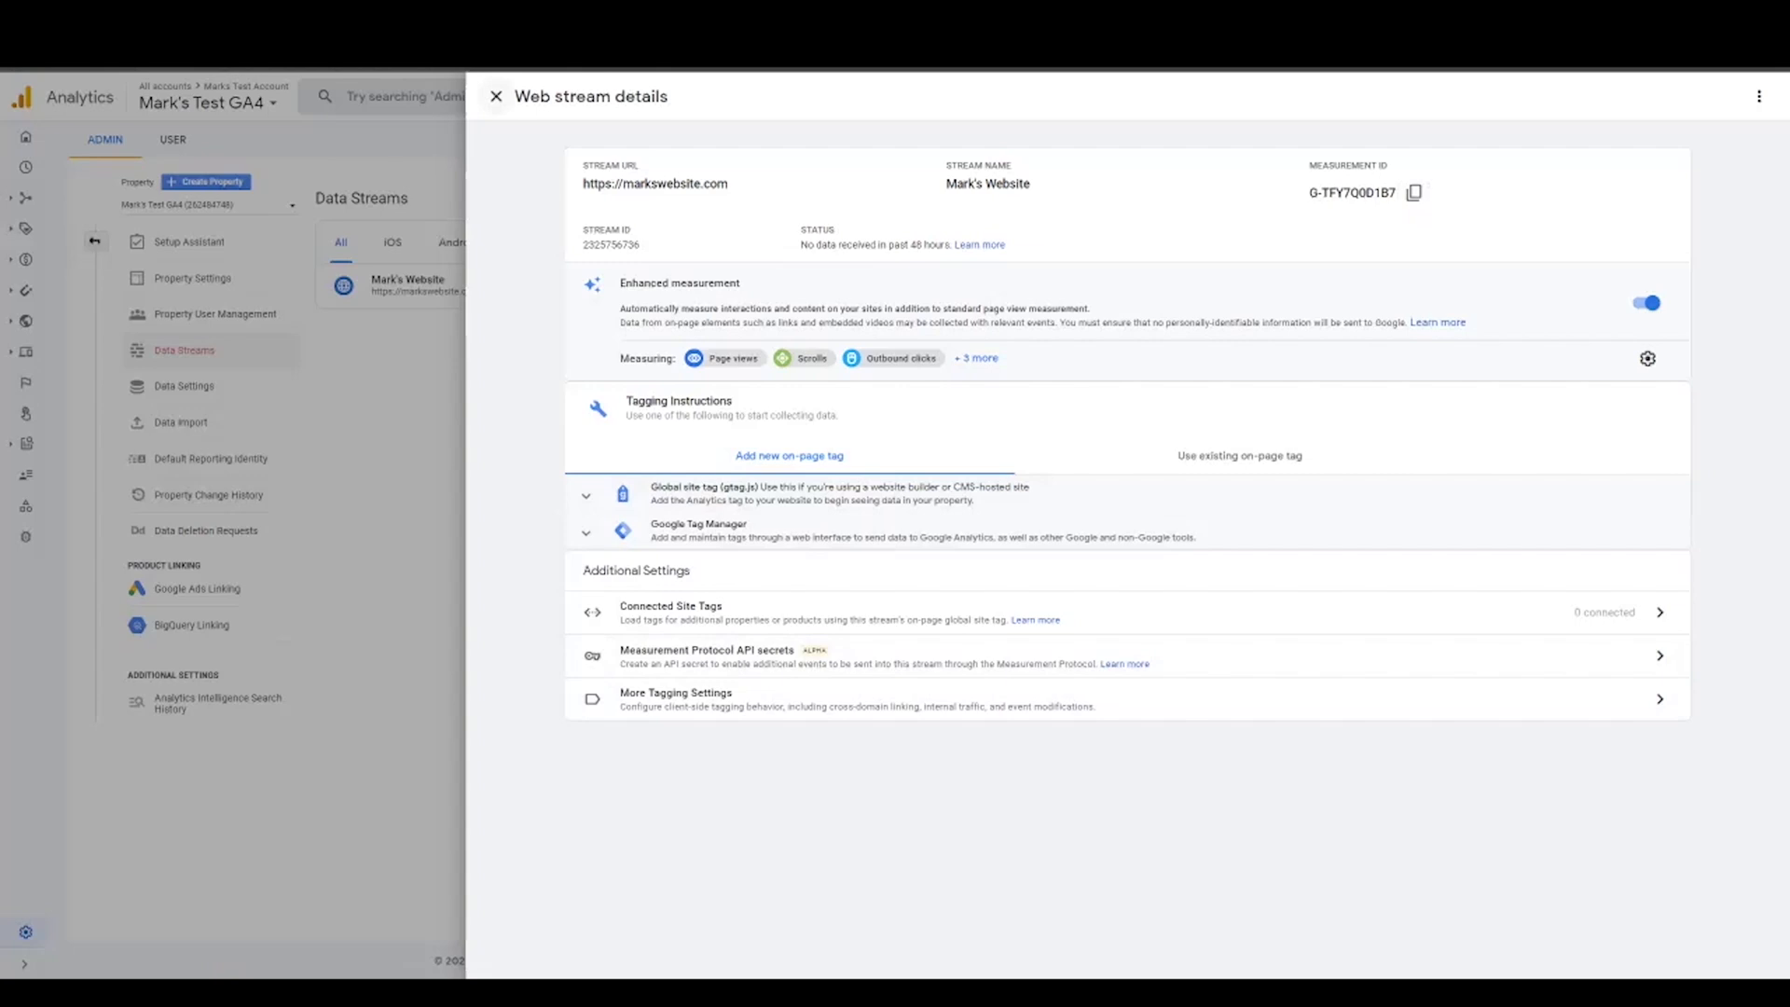
# Step: Name the account and web container Mark's Website, create it, and accept the terms
pyautogui.click(697, 529)
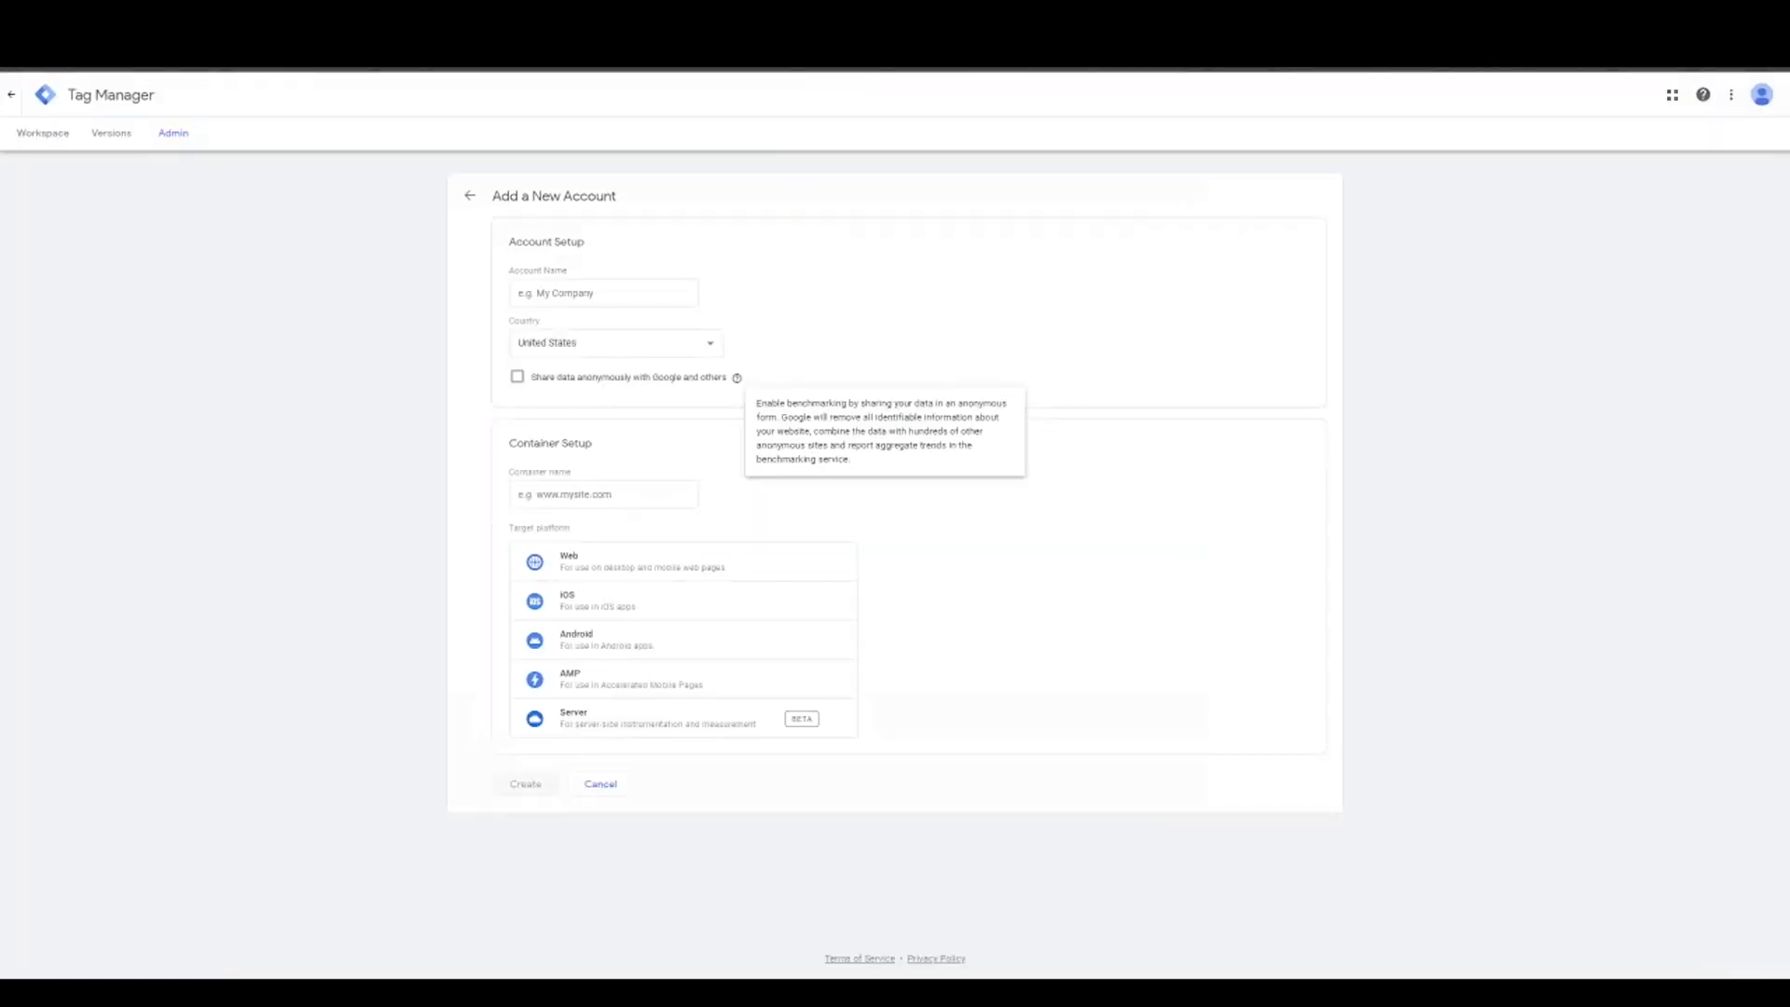
pyautogui.click(602, 293)
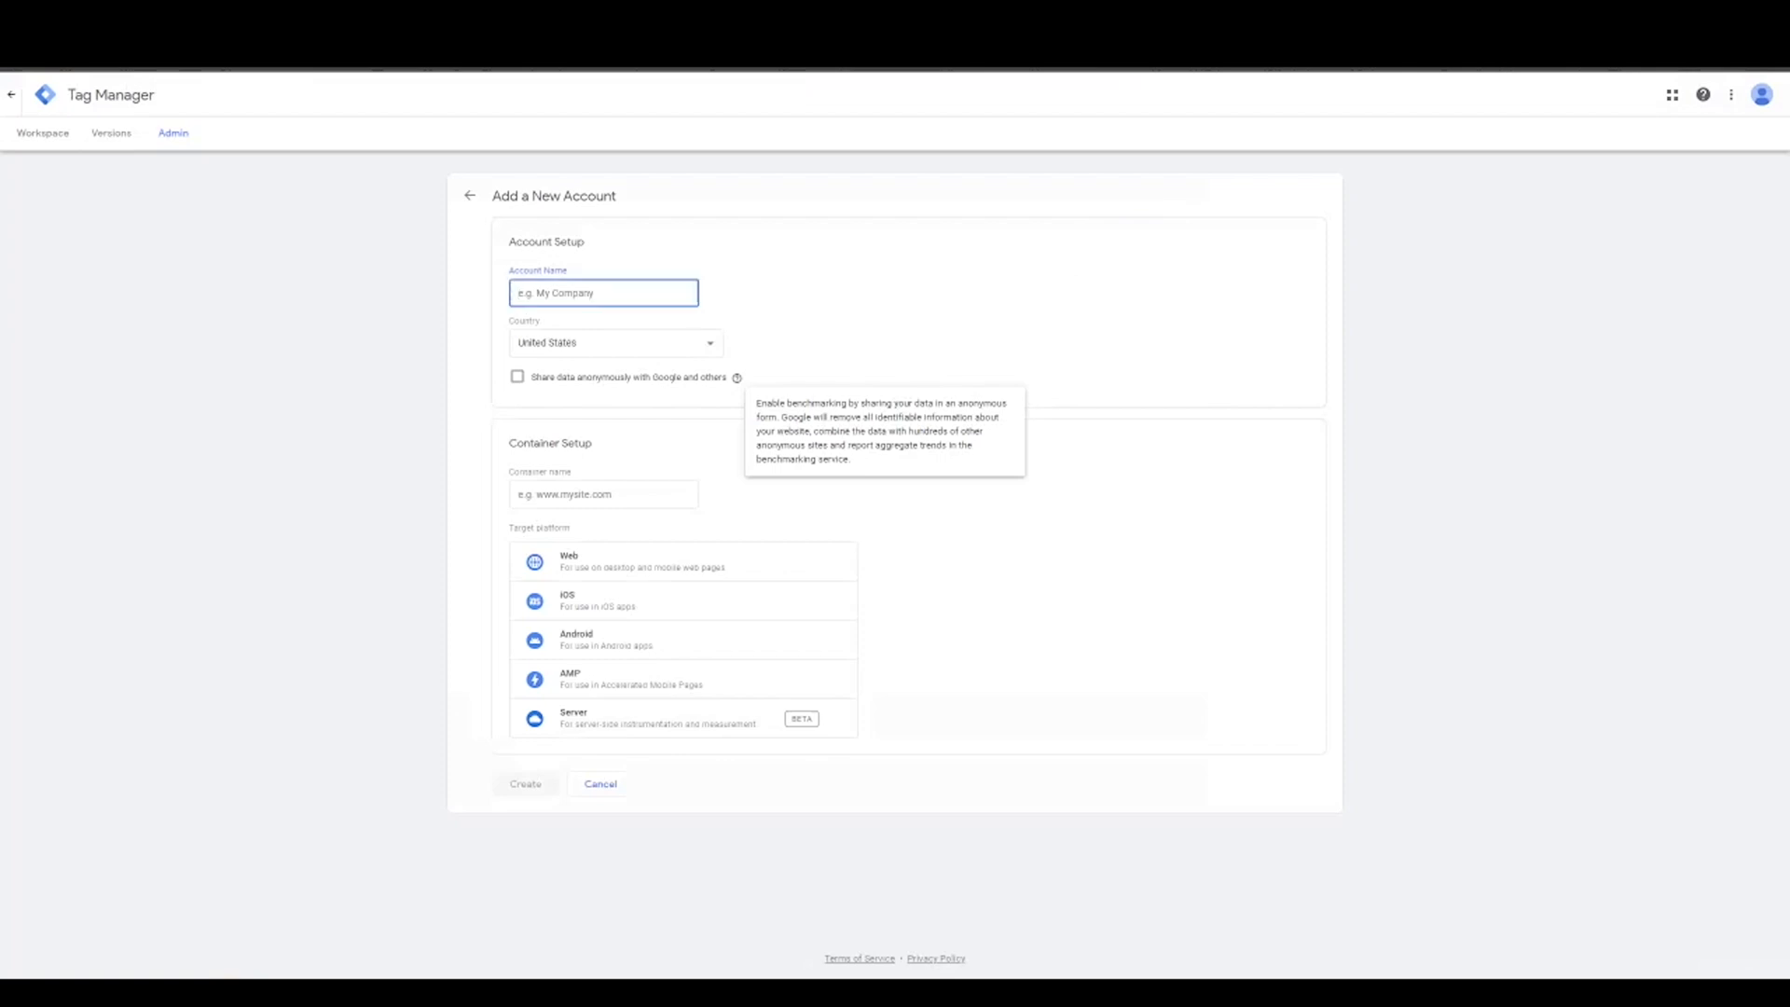
pyautogui.write("Mark's Webs")
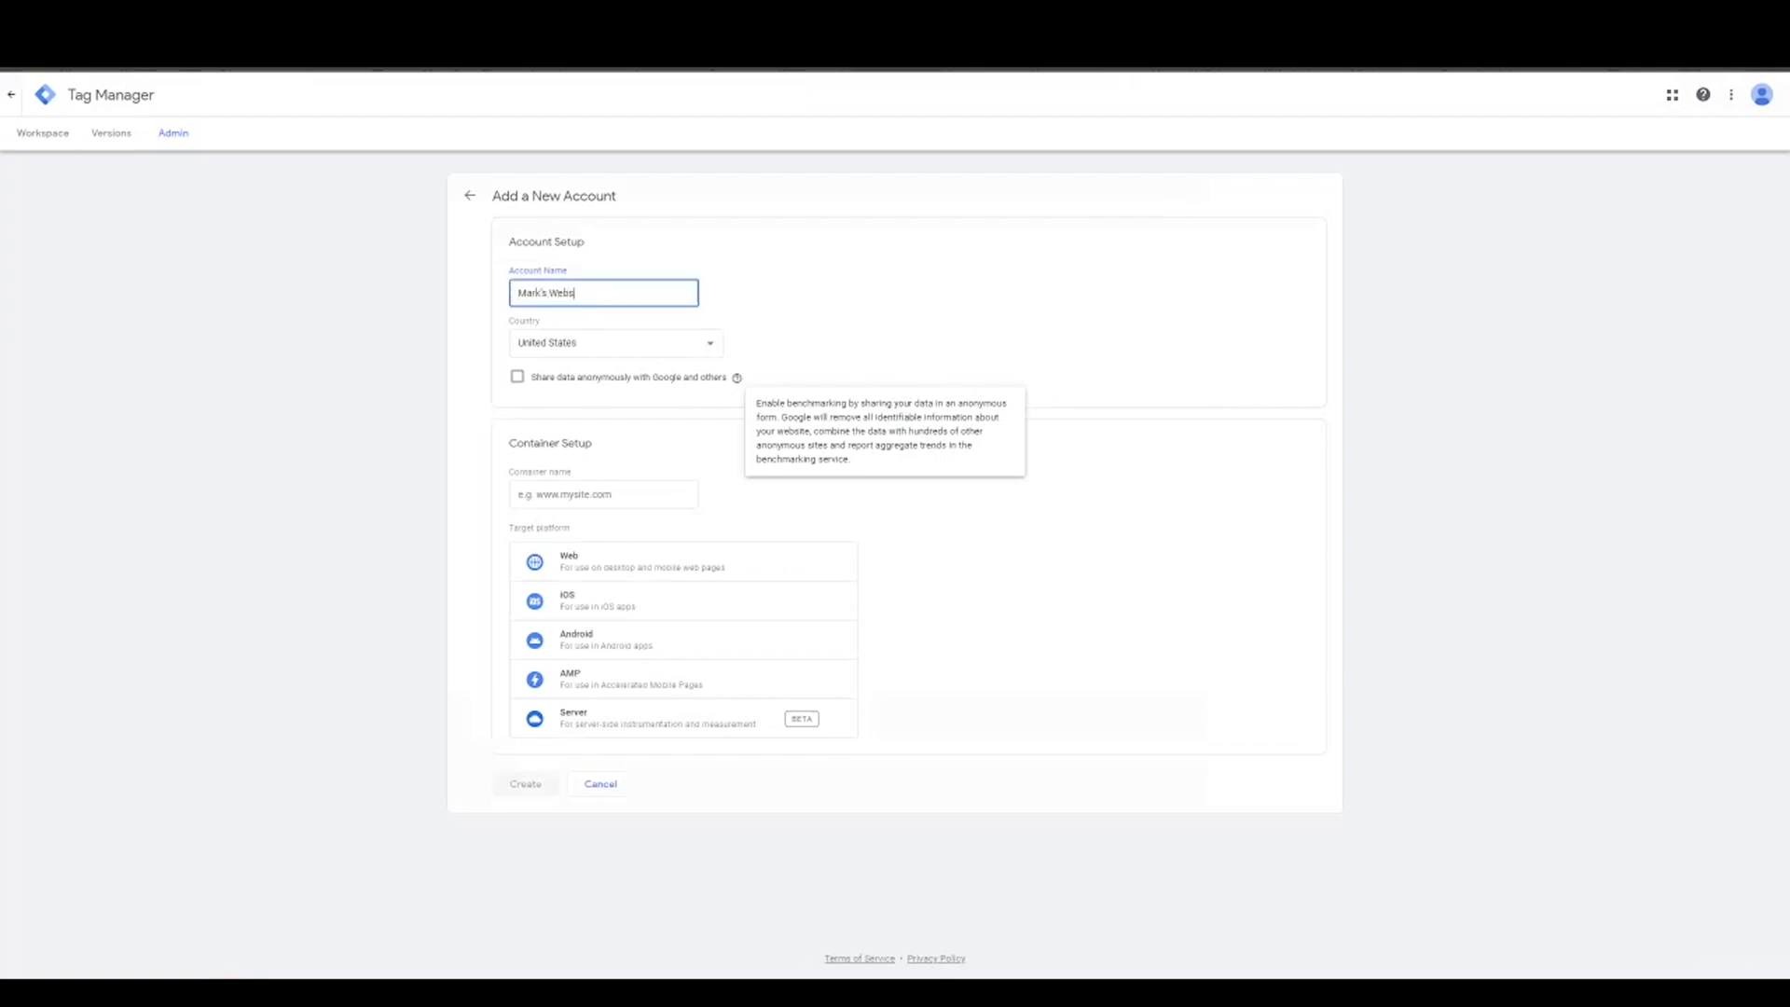
pyautogui.click(602, 492)
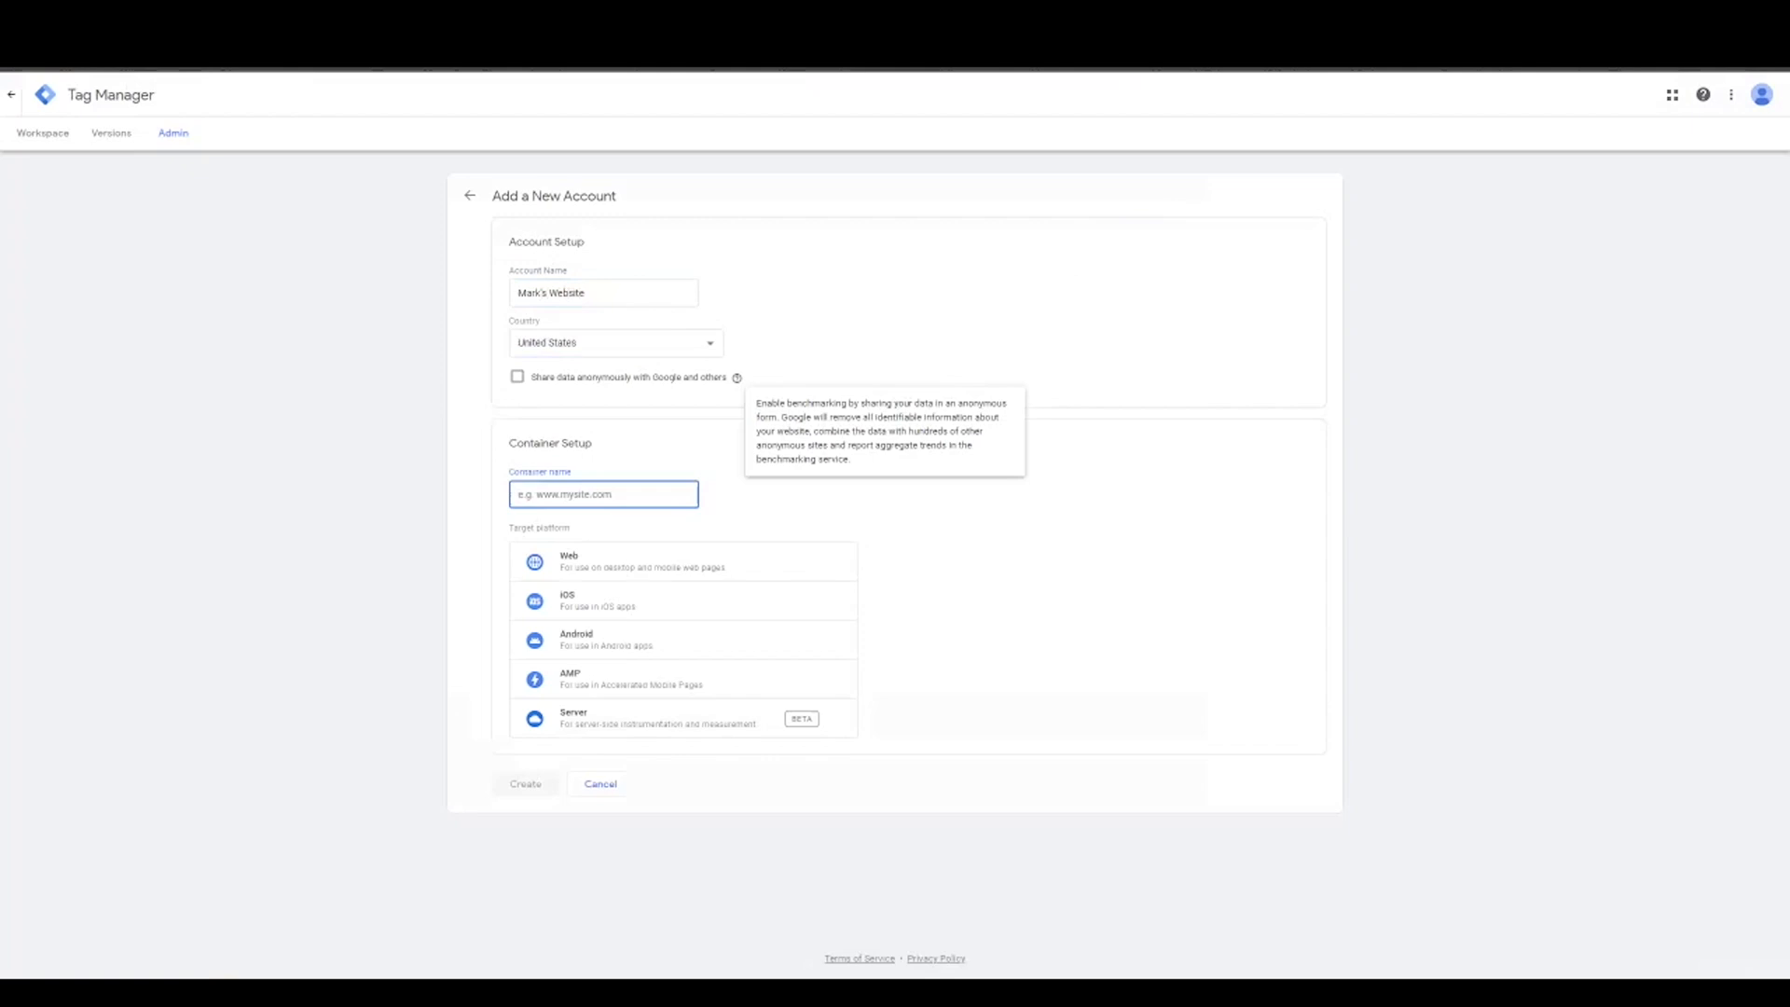
pyautogui.write("Mark's Website")
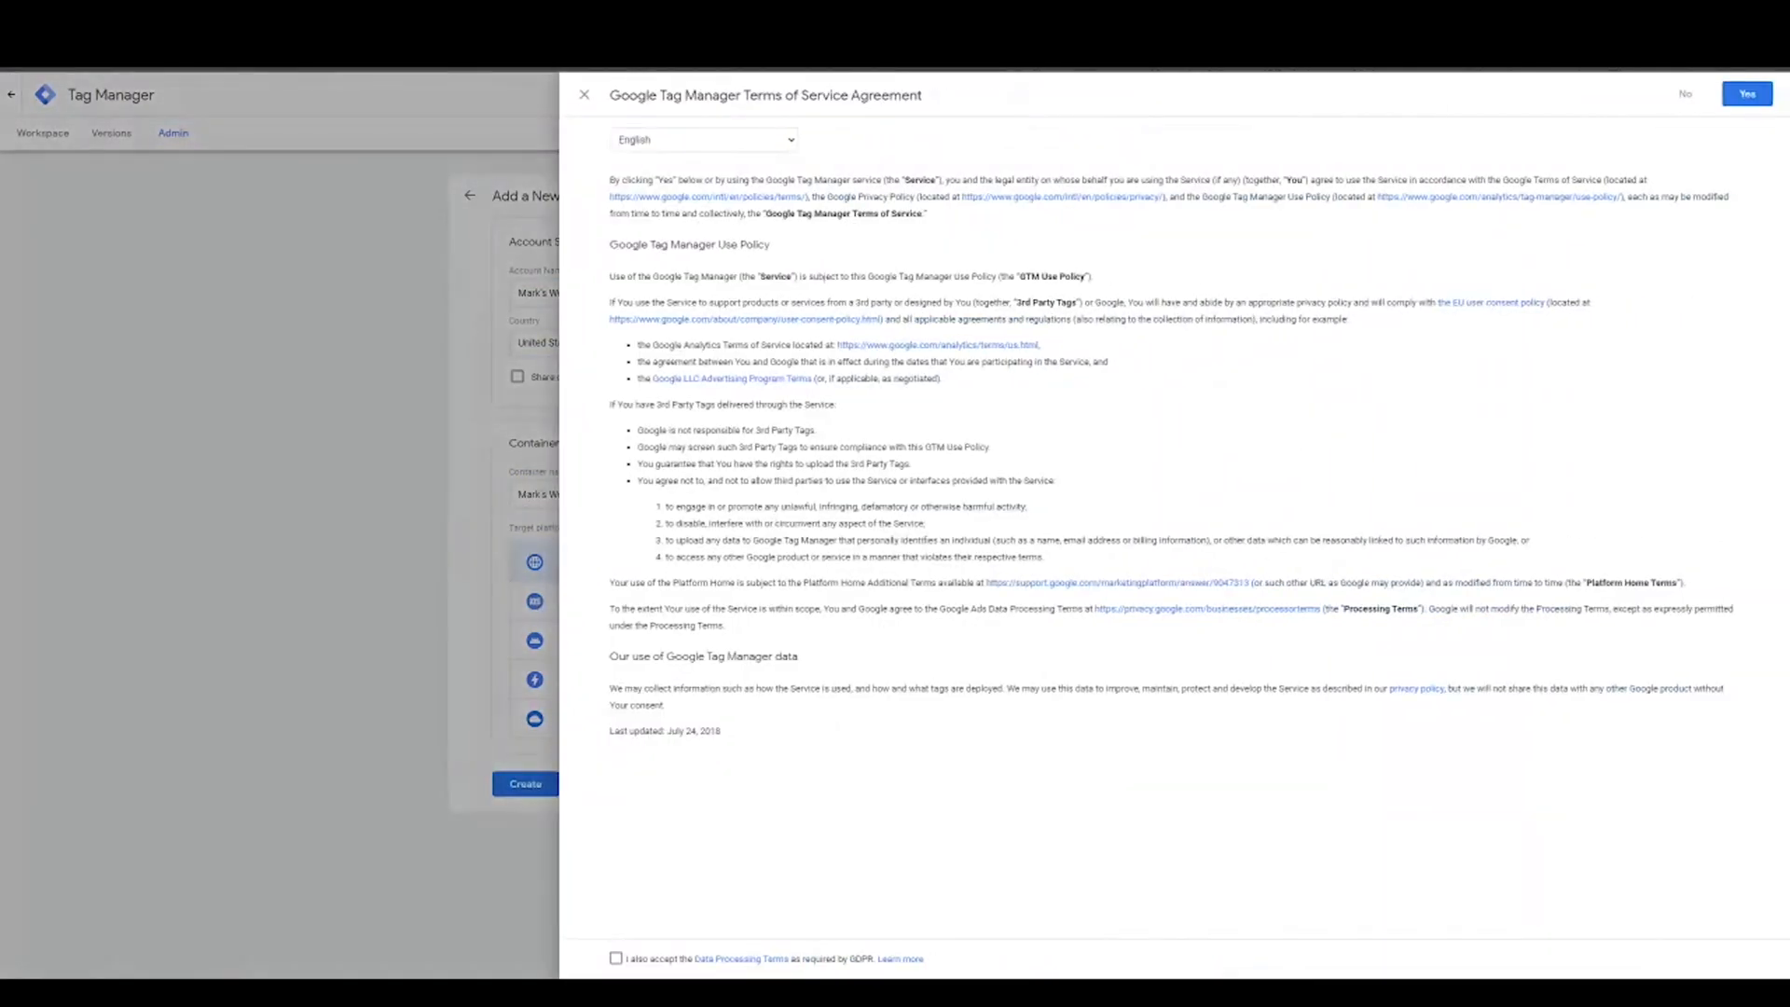
pyautogui.click(1747, 94)
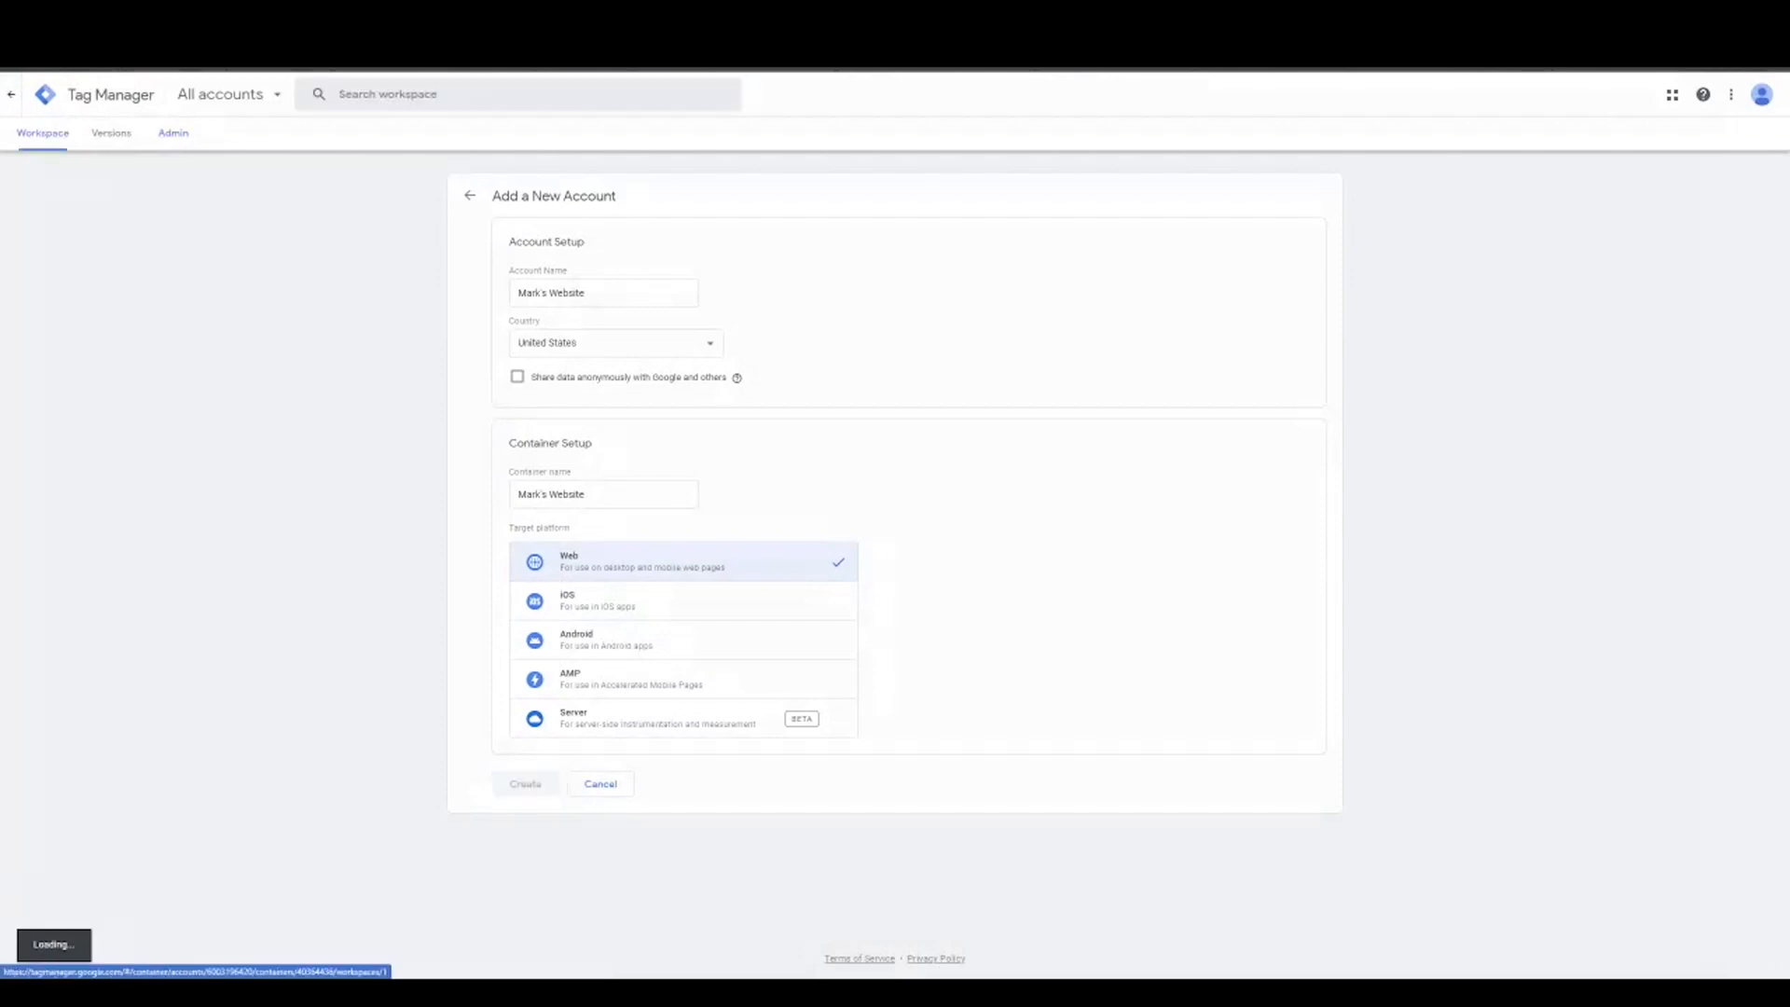
# Step: Start a new tag in the workspace and make it a GA4 Configuration tag
pyautogui.click(524, 783)
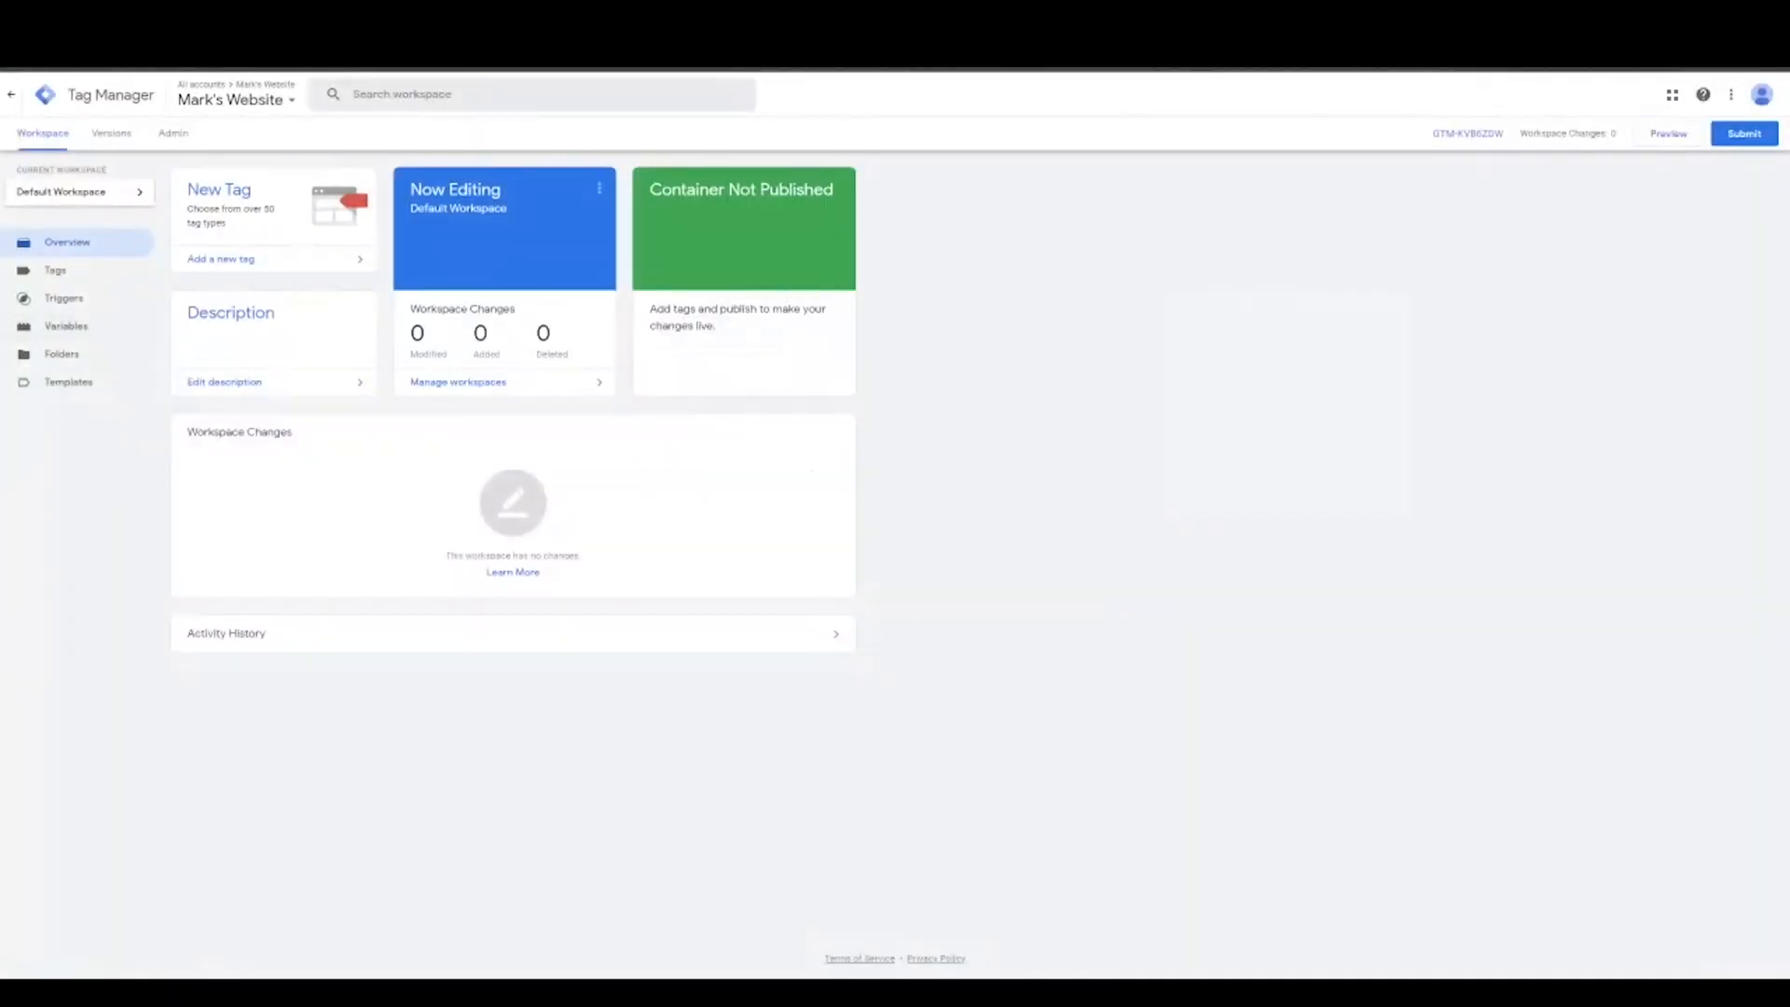
pyautogui.click(54, 269)
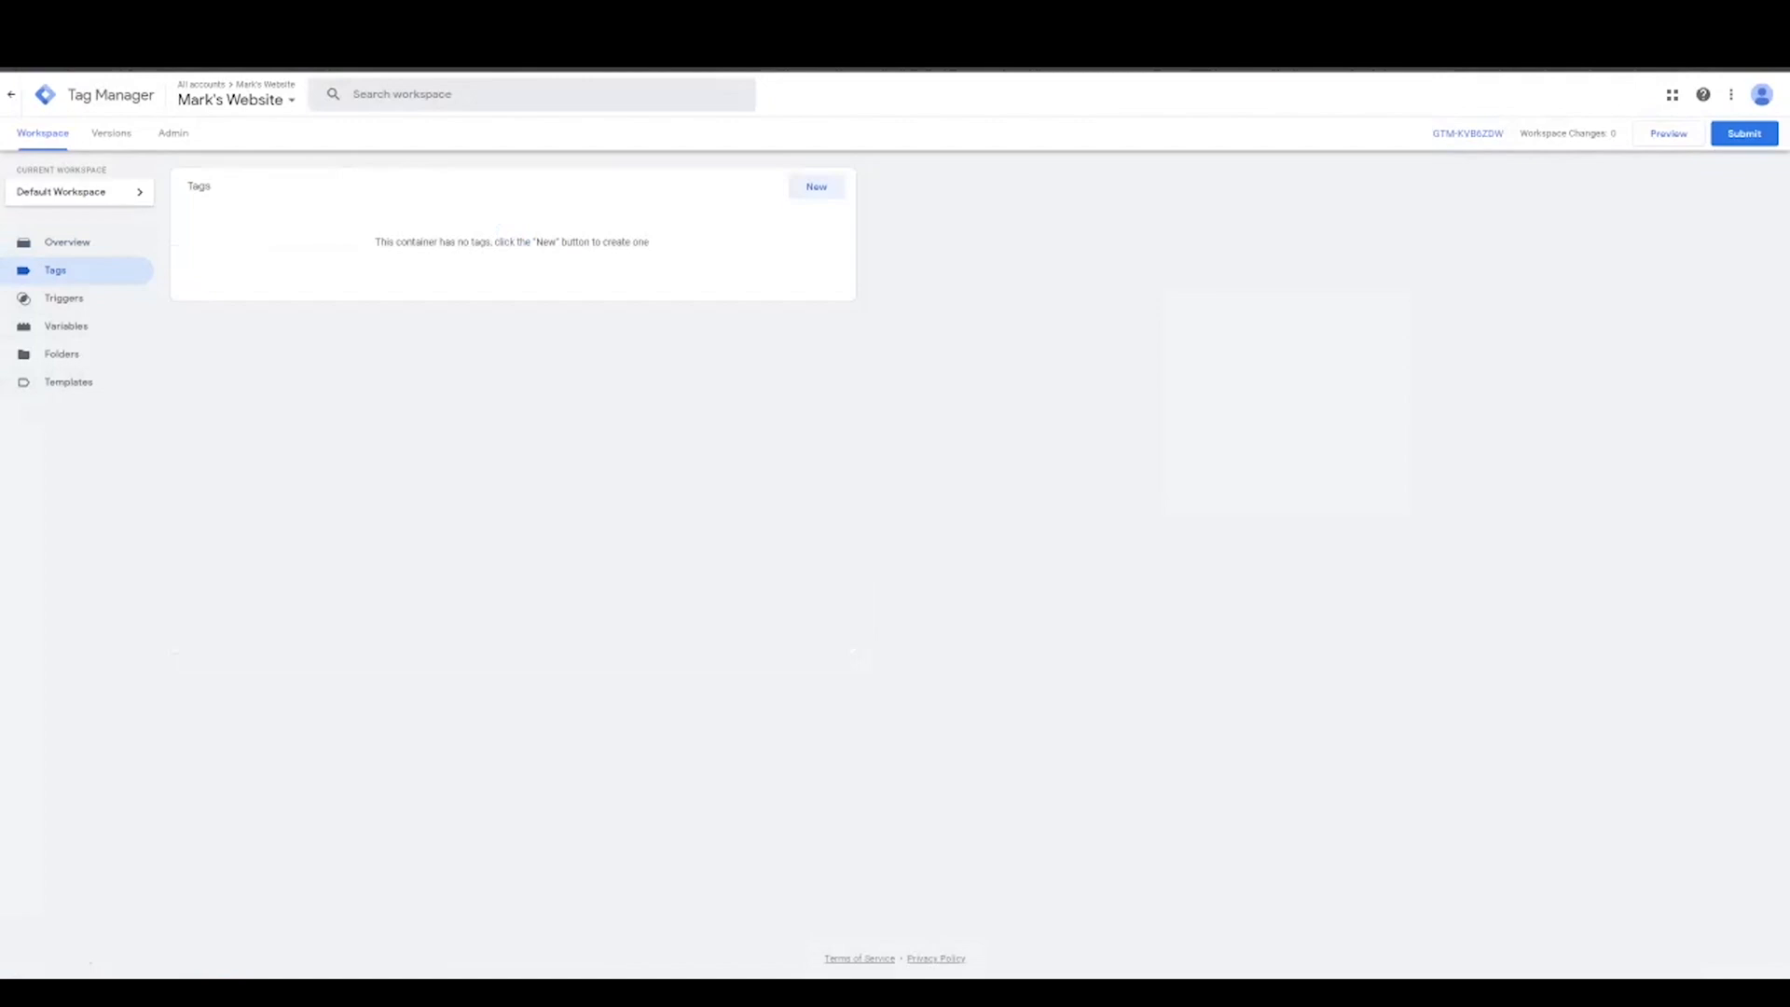
pyautogui.click(815, 186)
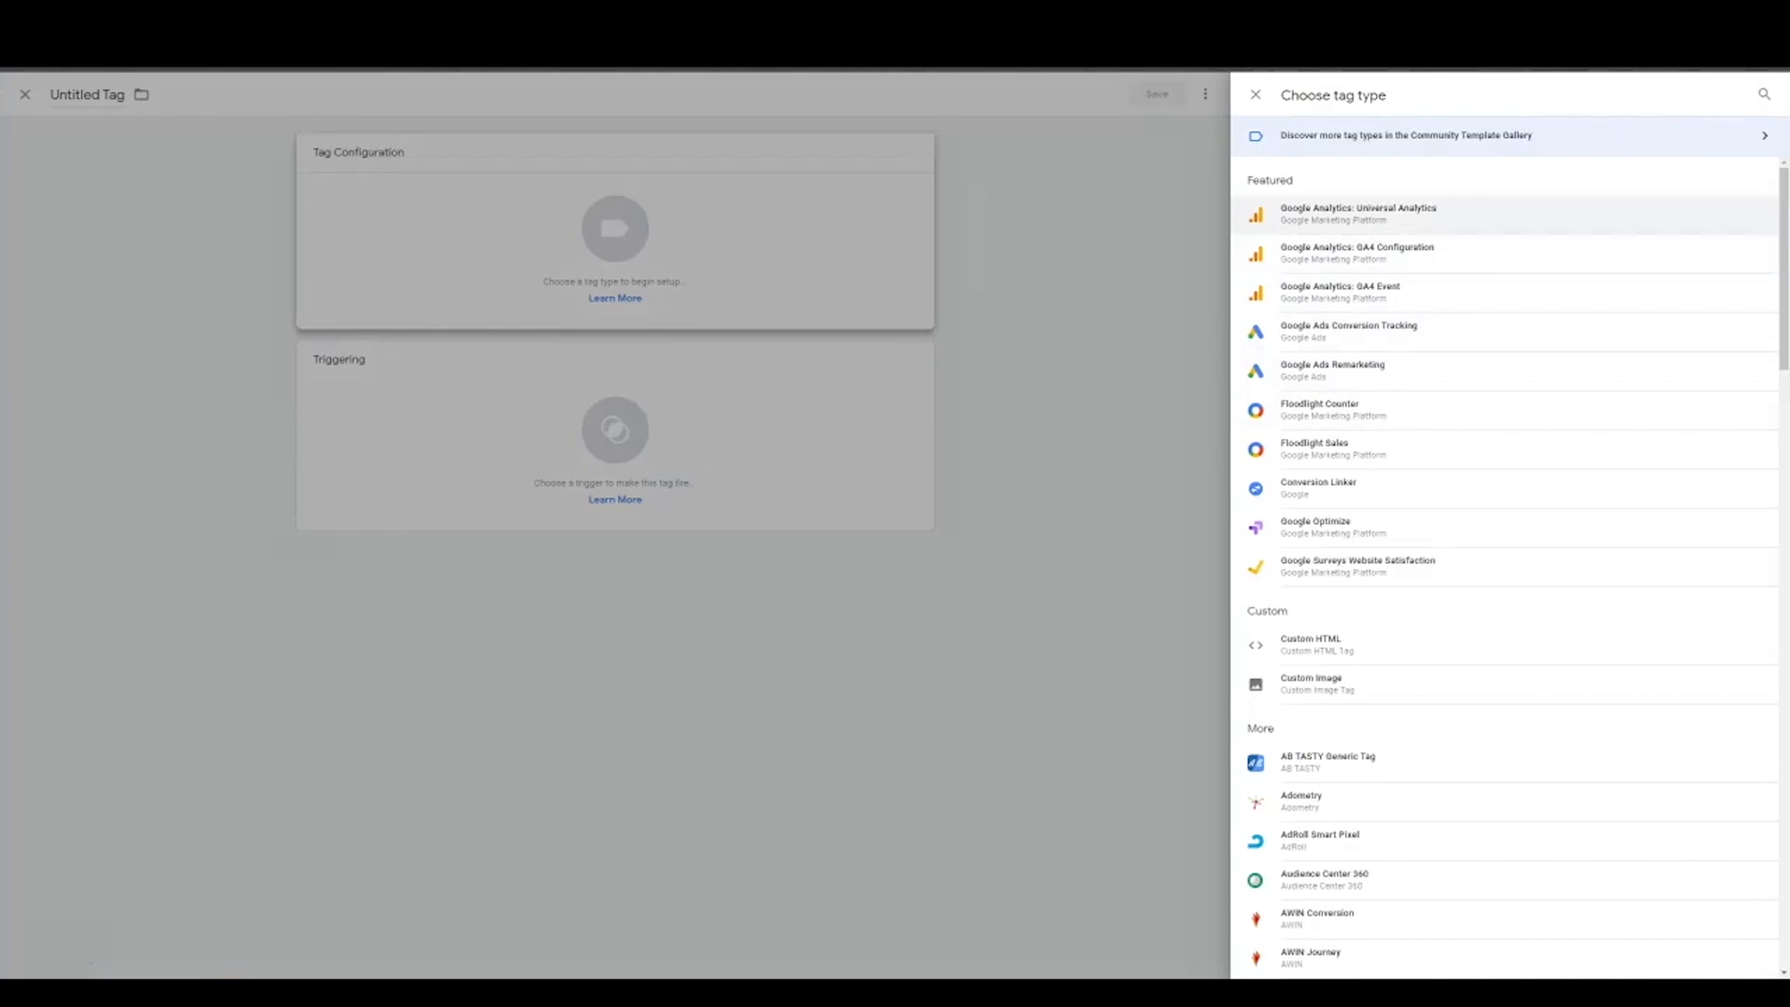
pyautogui.moveTo(1355, 252)
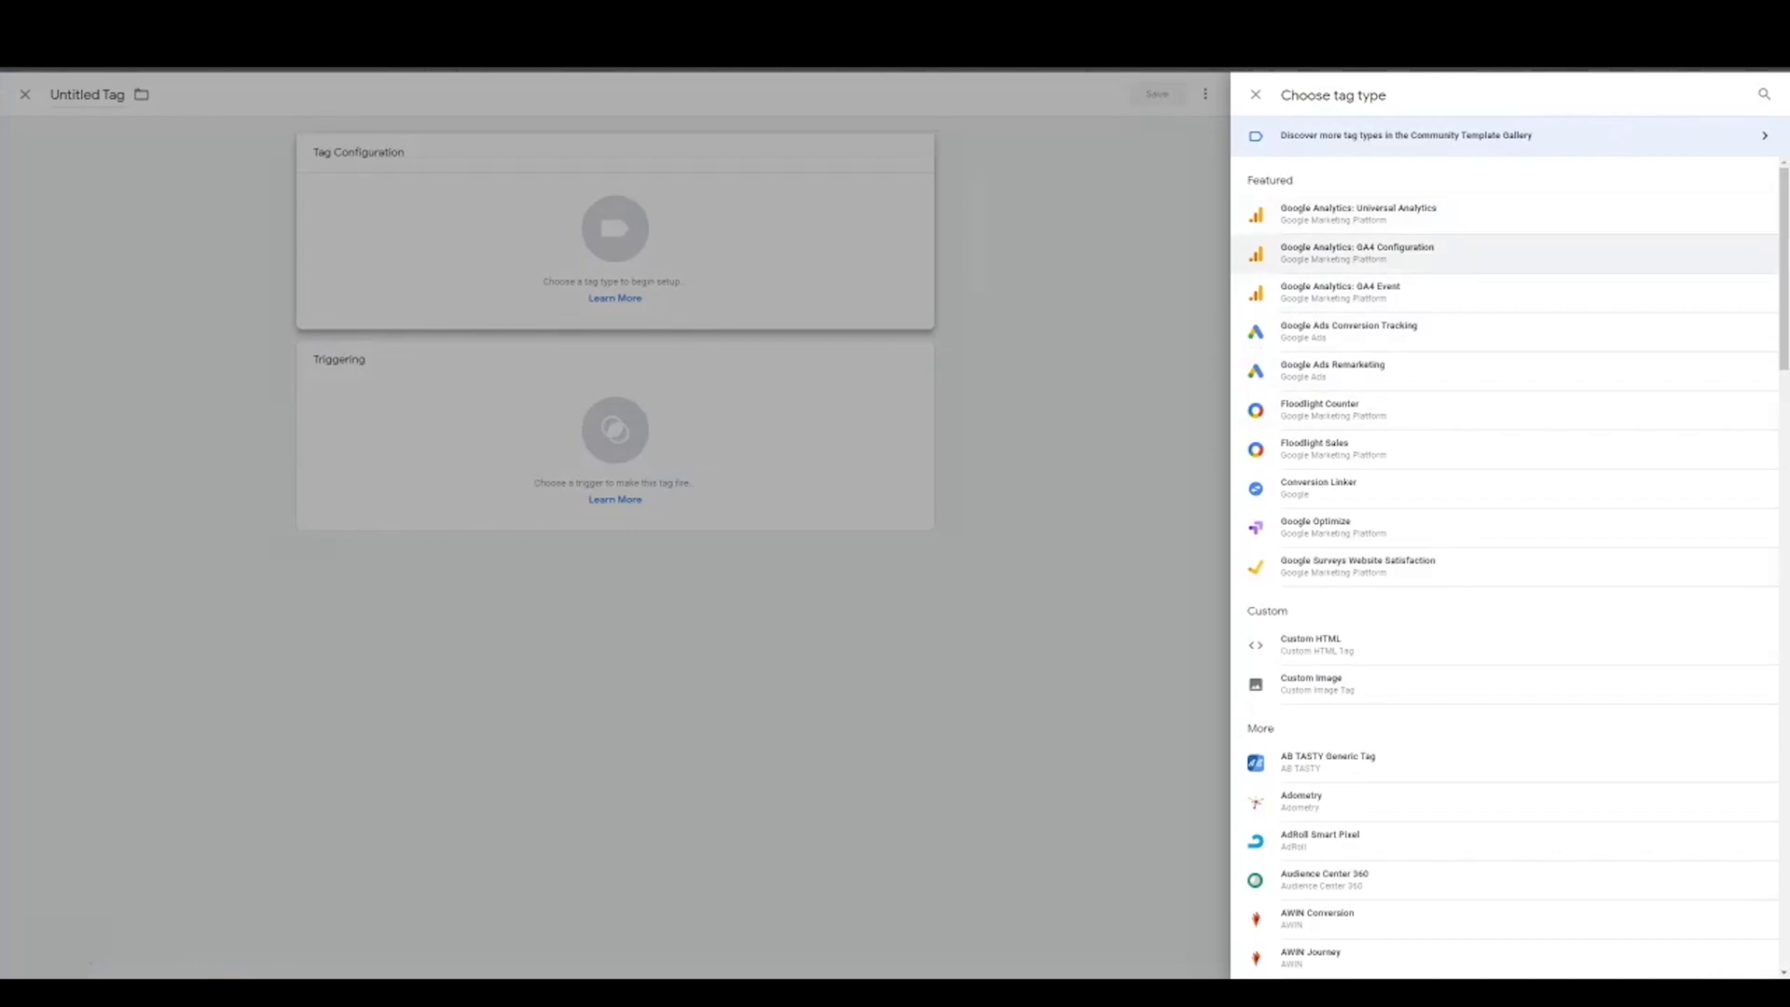
pyautogui.click(1356, 252)
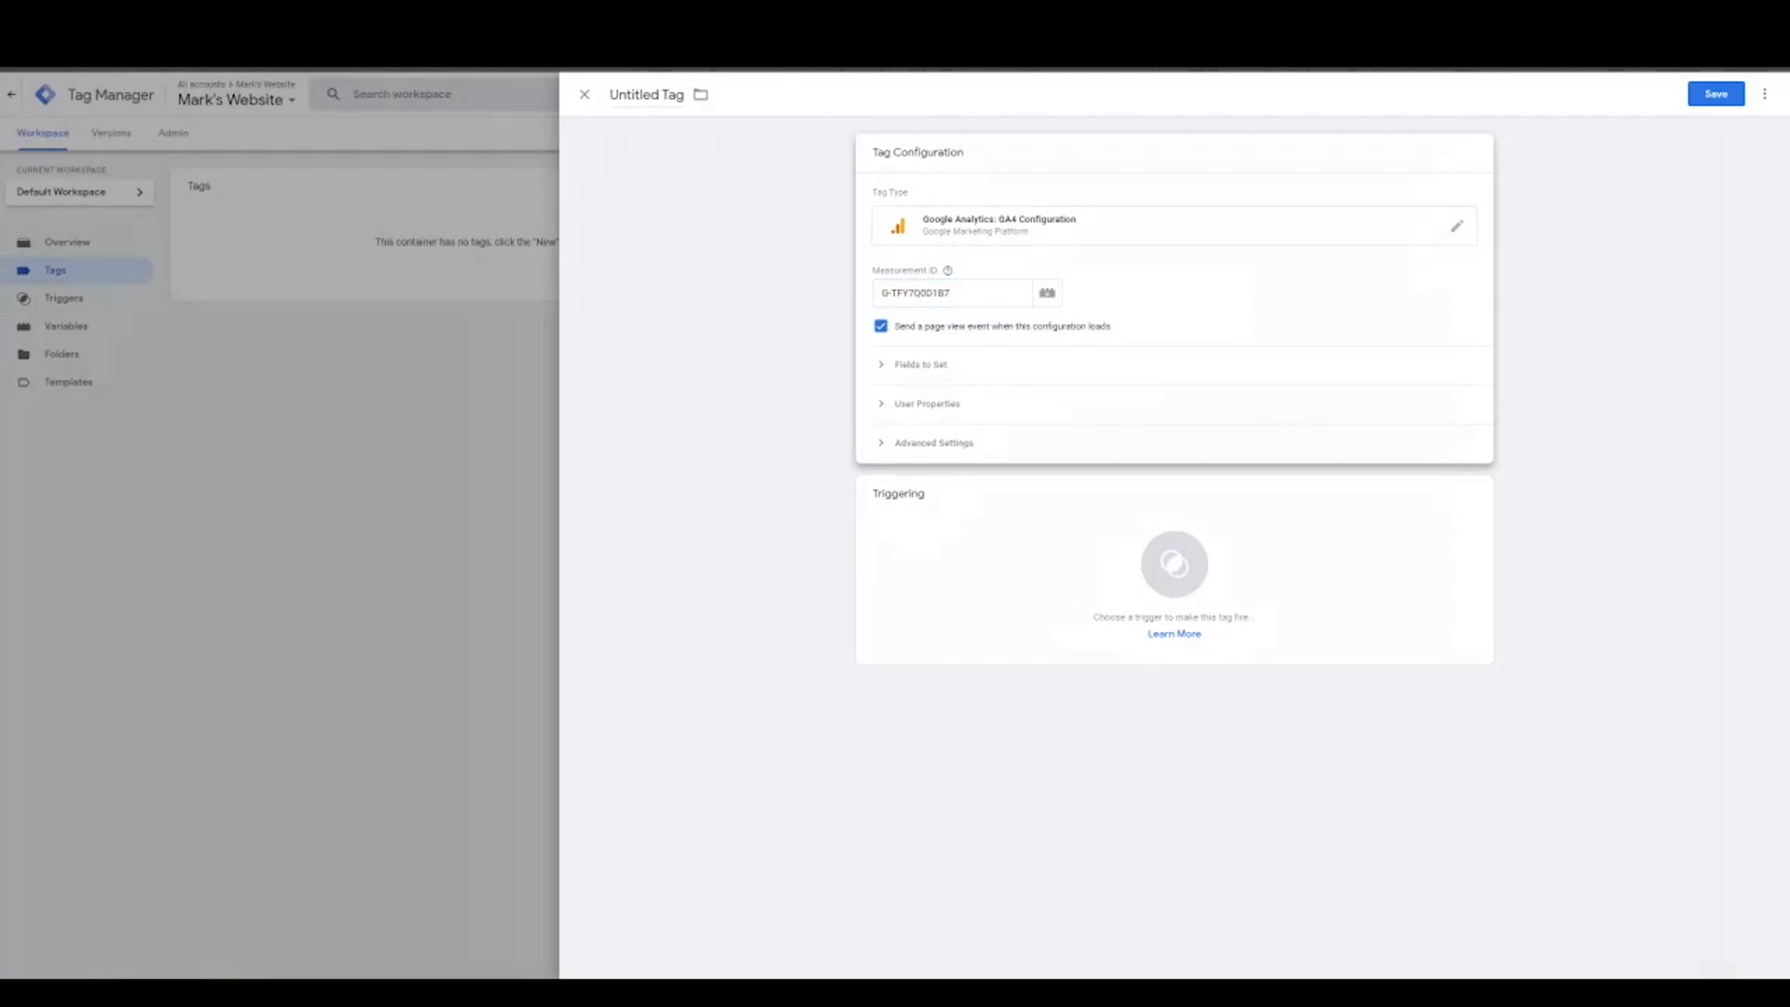
# Step: Review the tag's User Properties and Advanced Settings sections
pyautogui.click(926, 402)
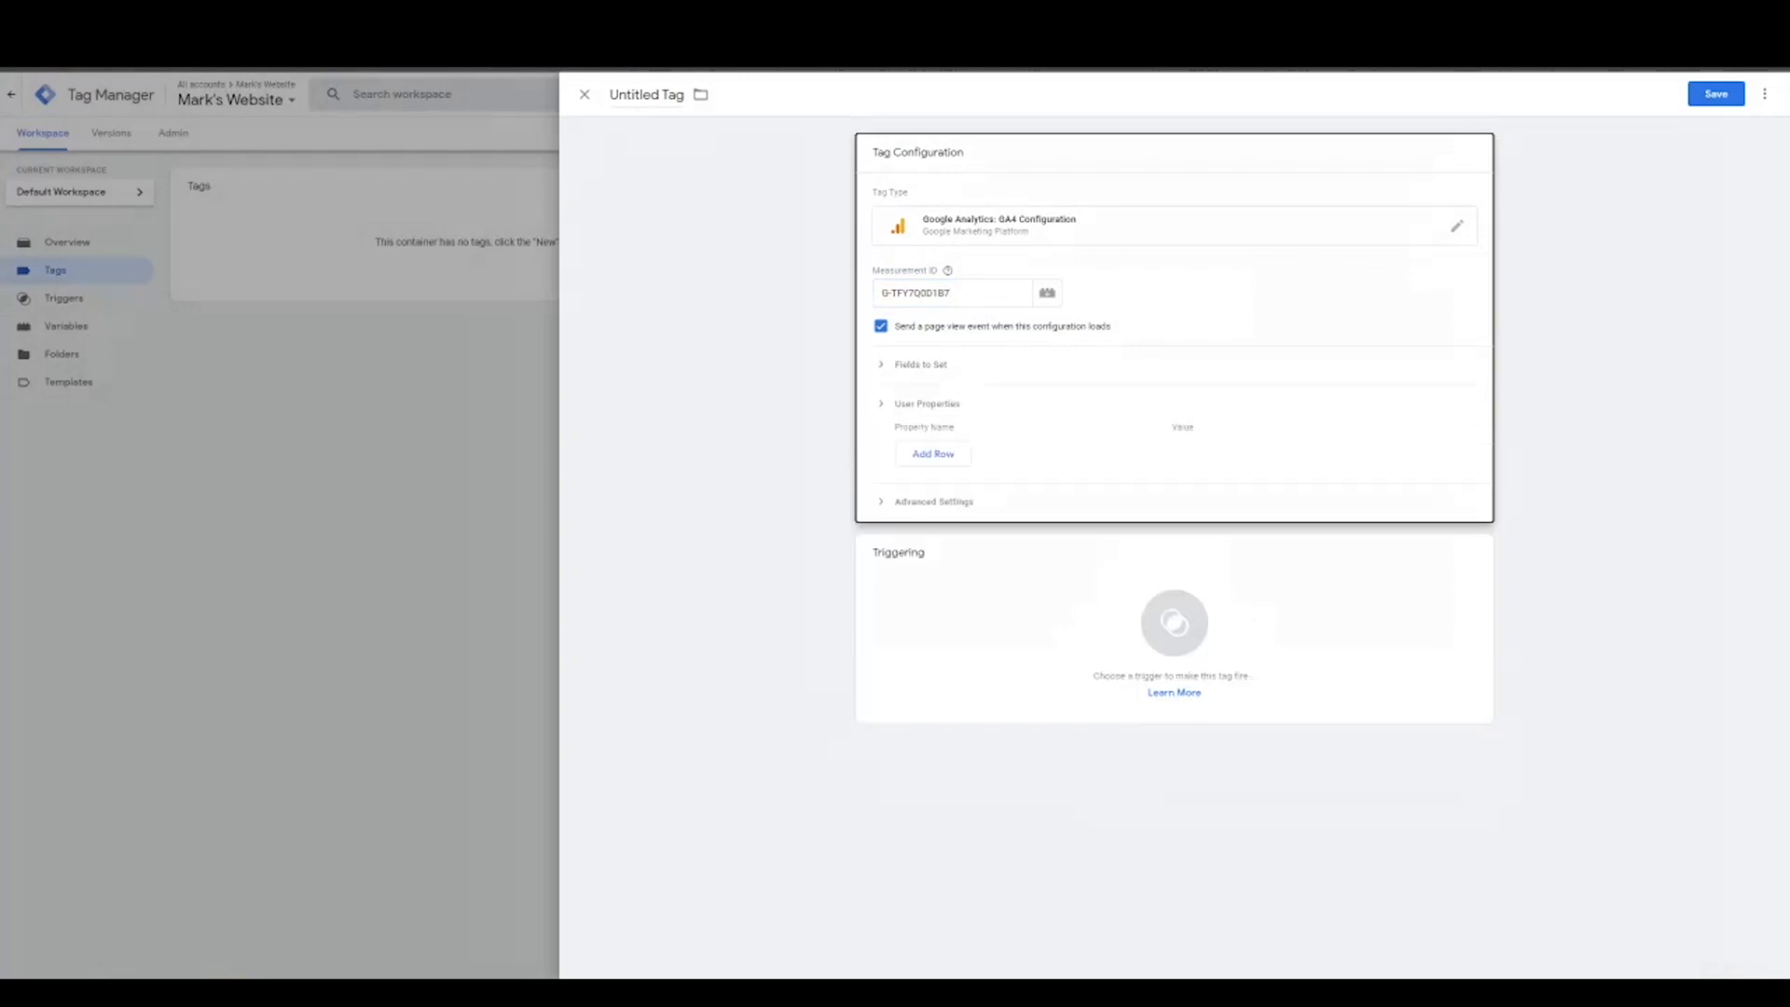
pyautogui.click(933, 500)
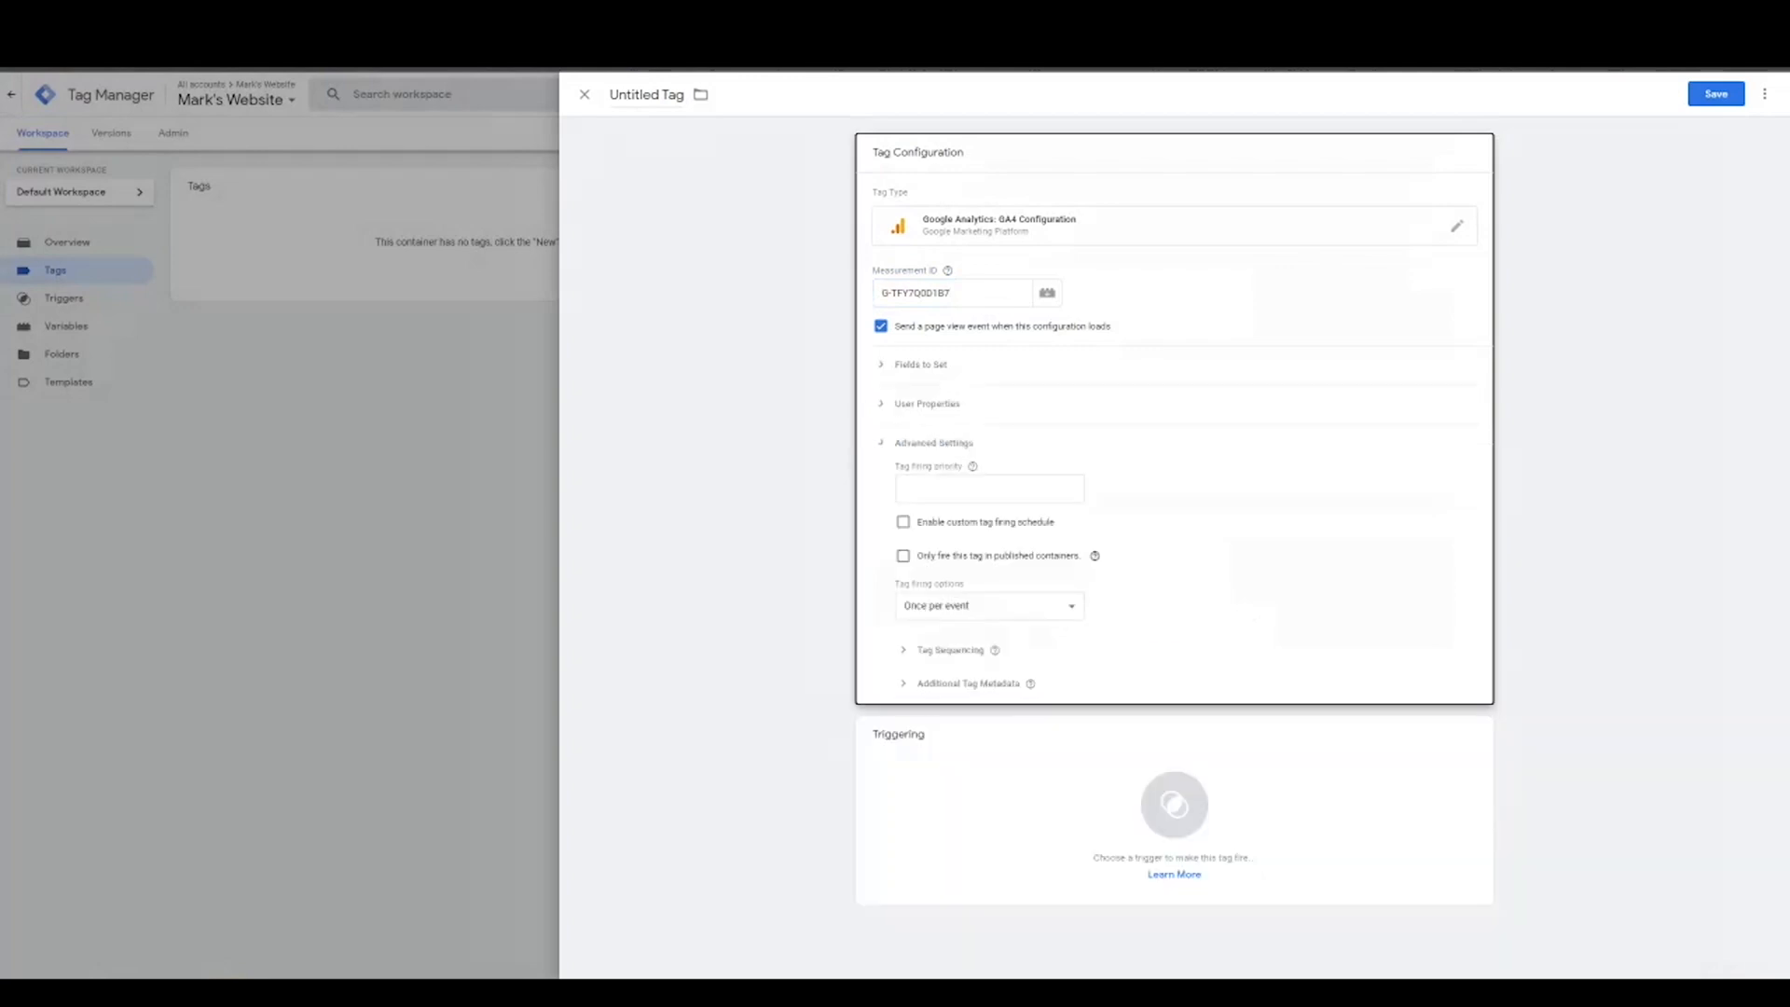
pyautogui.click(932, 444)
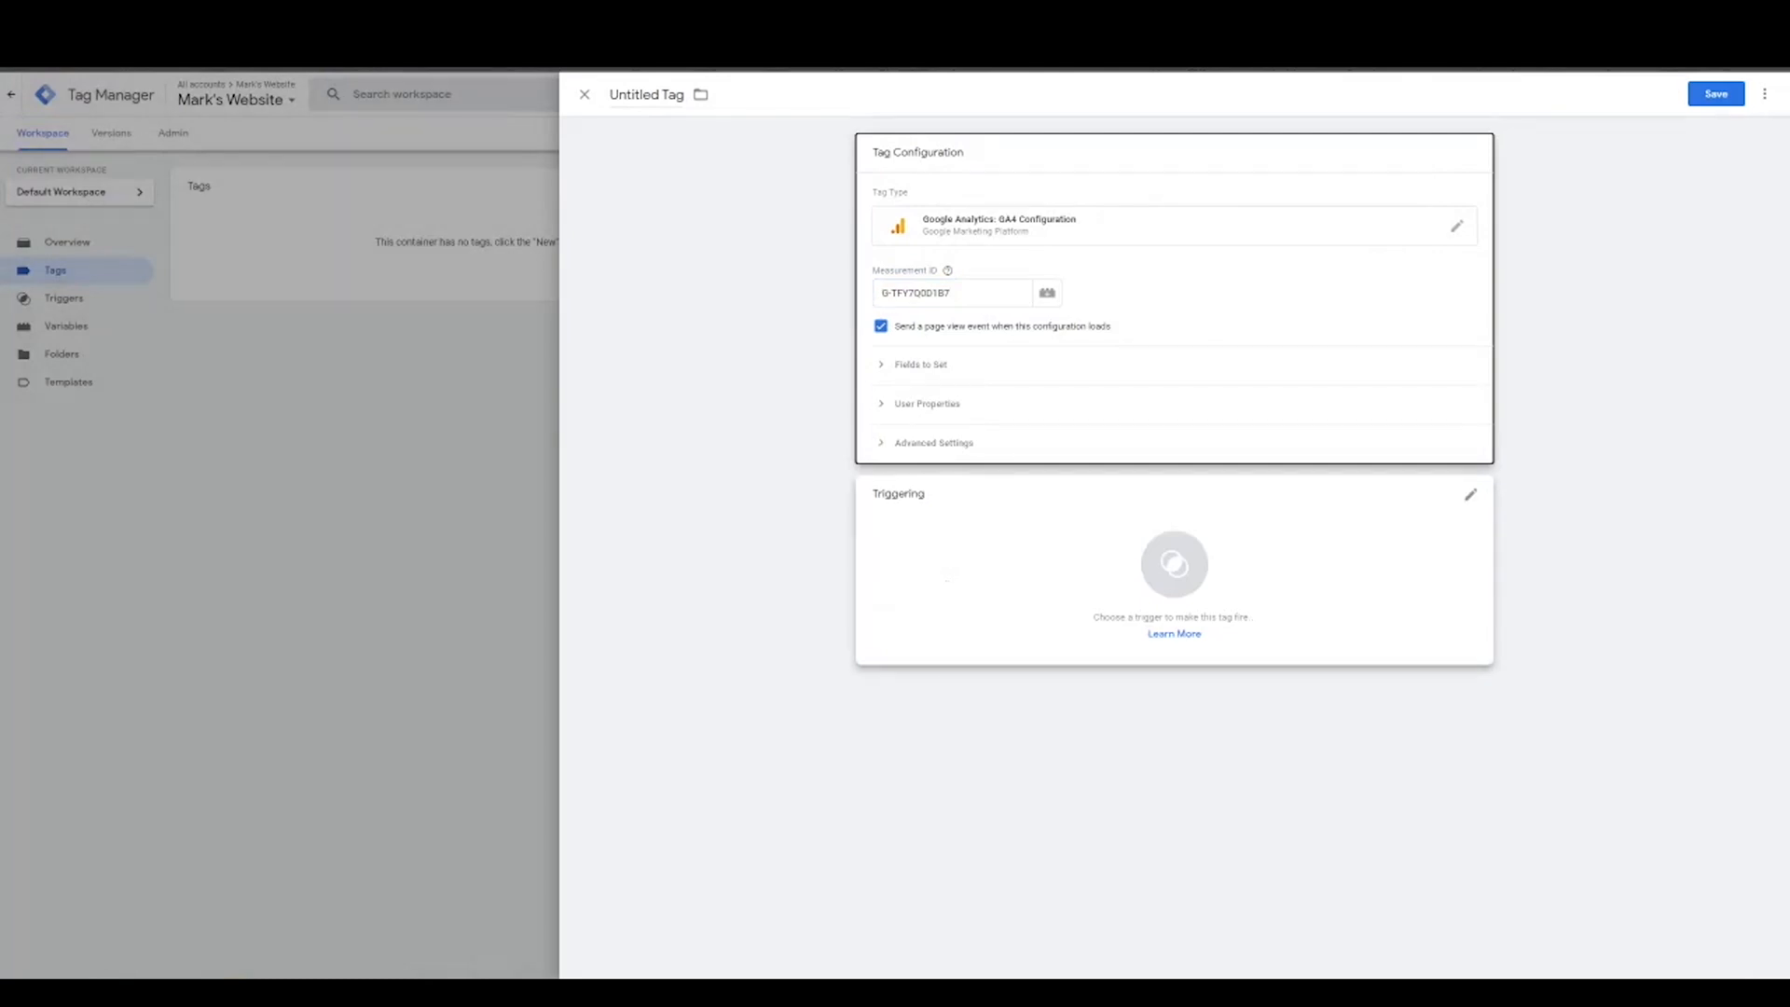
# Step: Attach the All Pages trigger and save the tag
pyautogui.click(1173, 563)
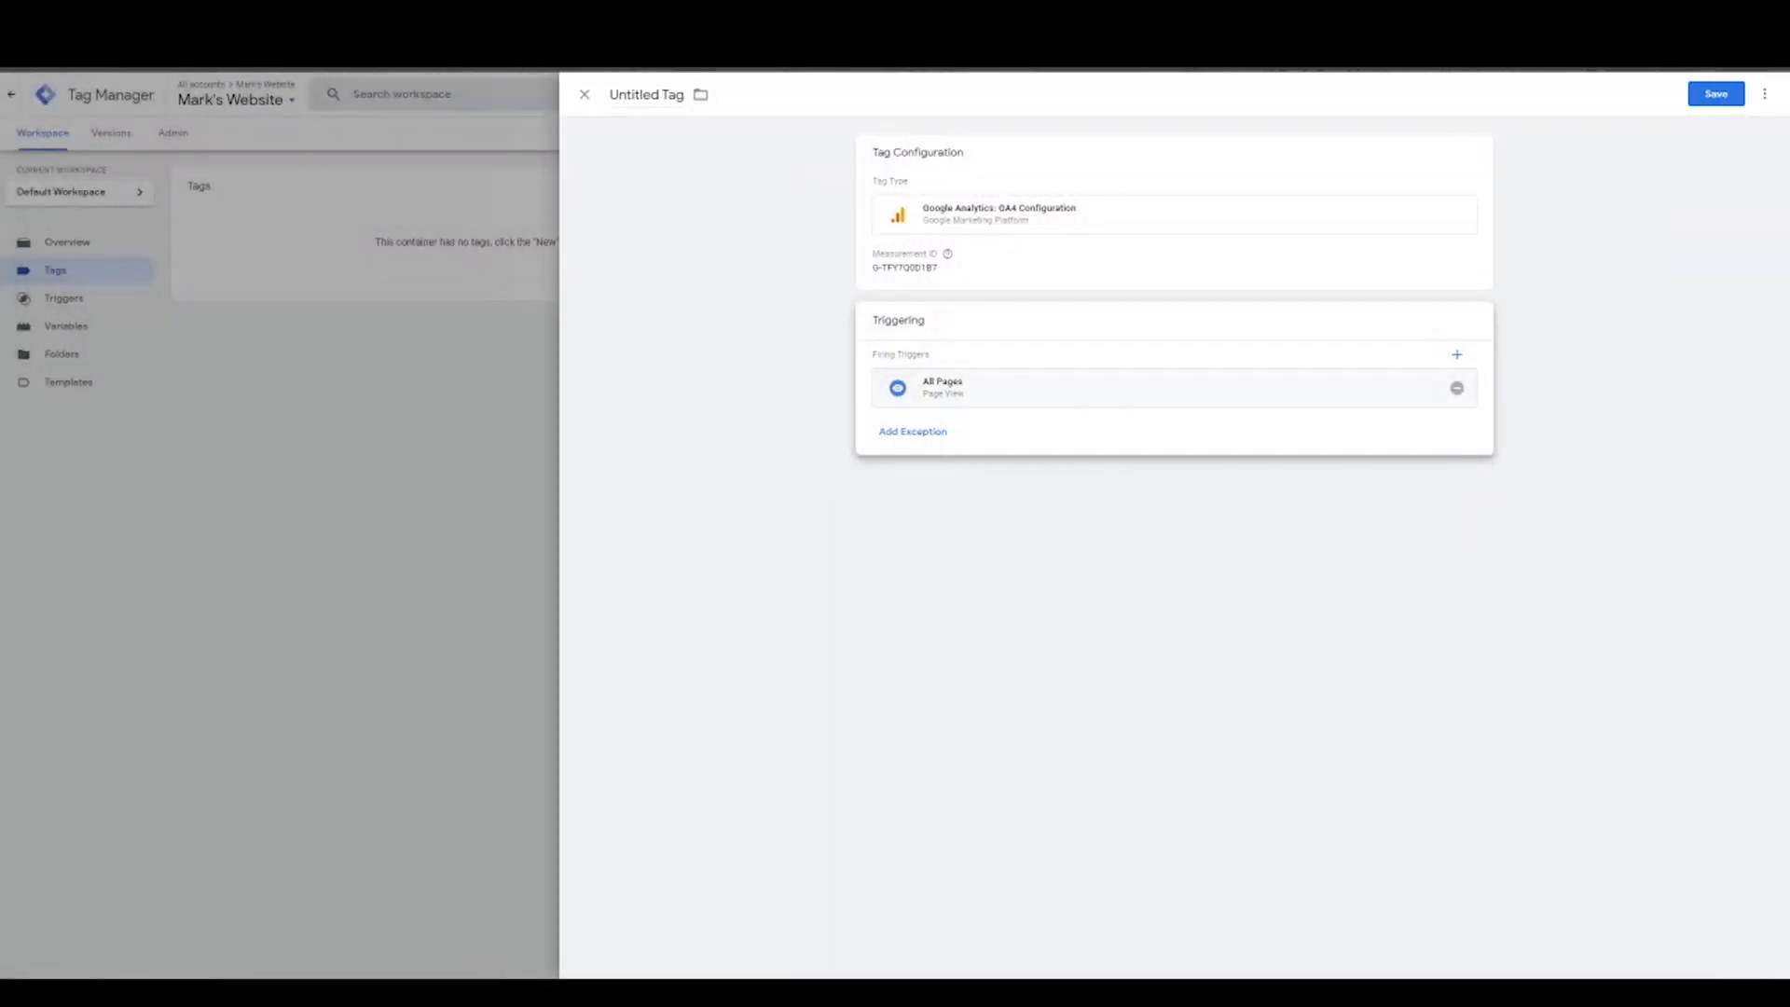
pyautogui.click(1716, 93)
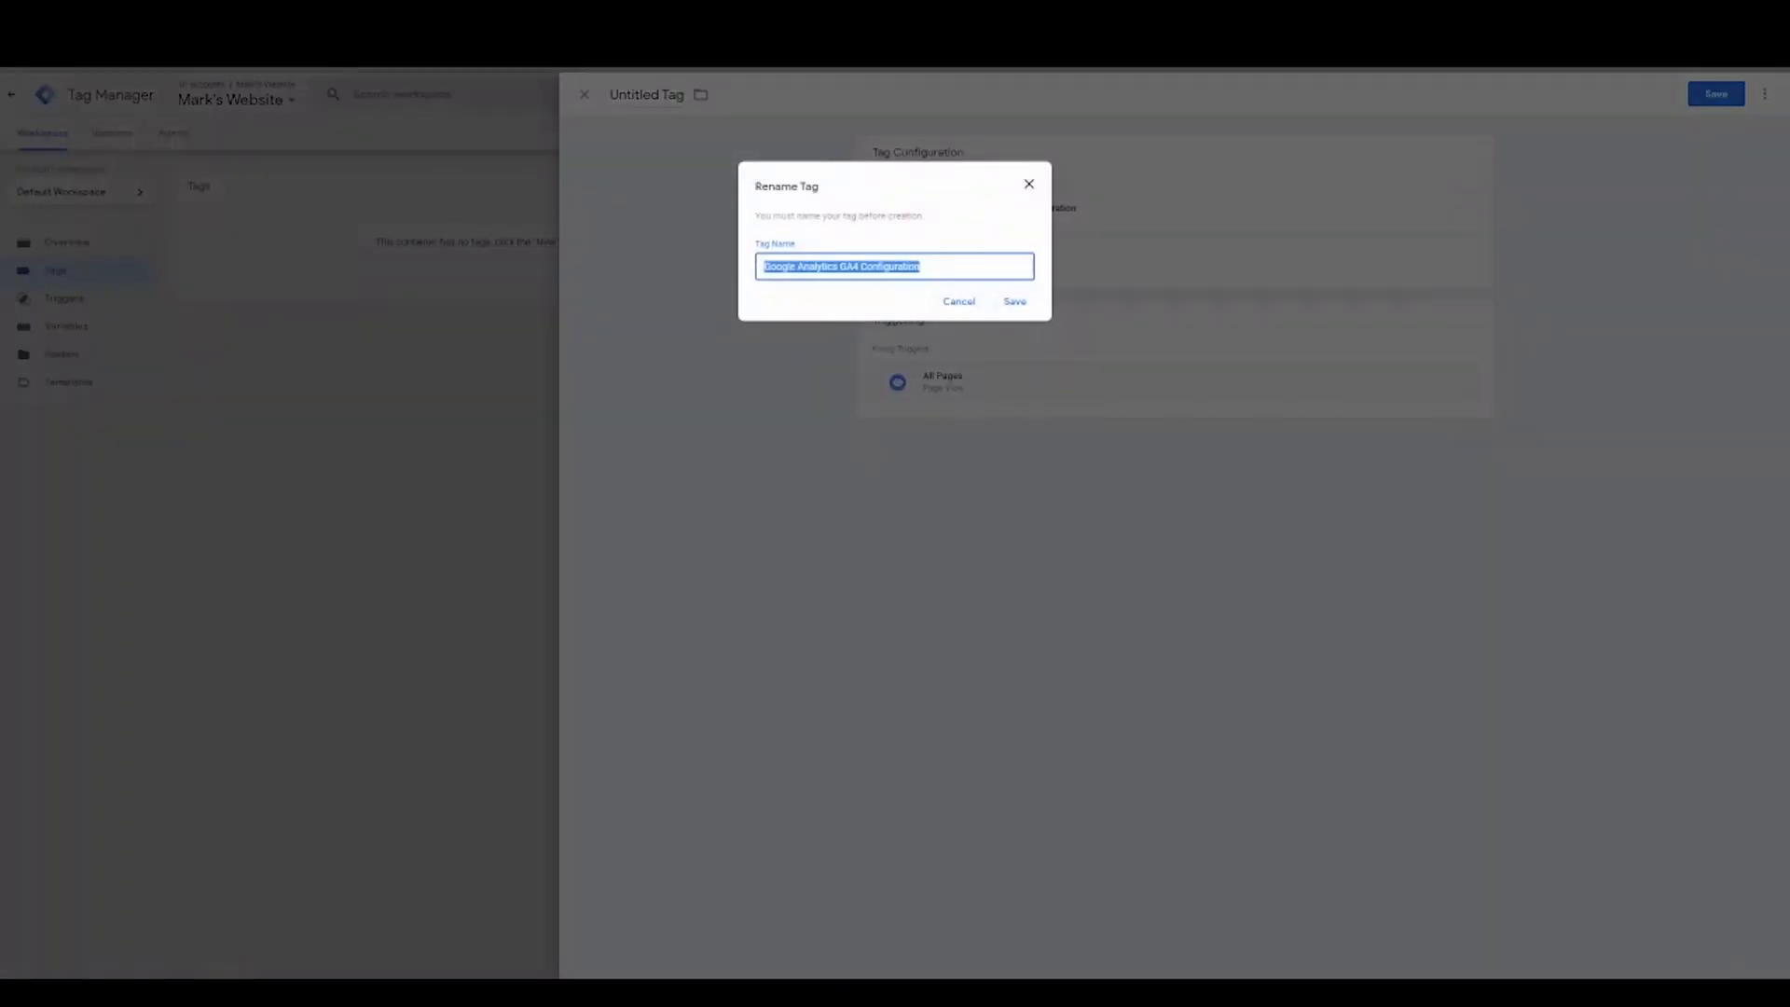
# Step: Keep the default name Google Analytics GA4 Configuration and save the tag
pyautogui.click(1013, 302)
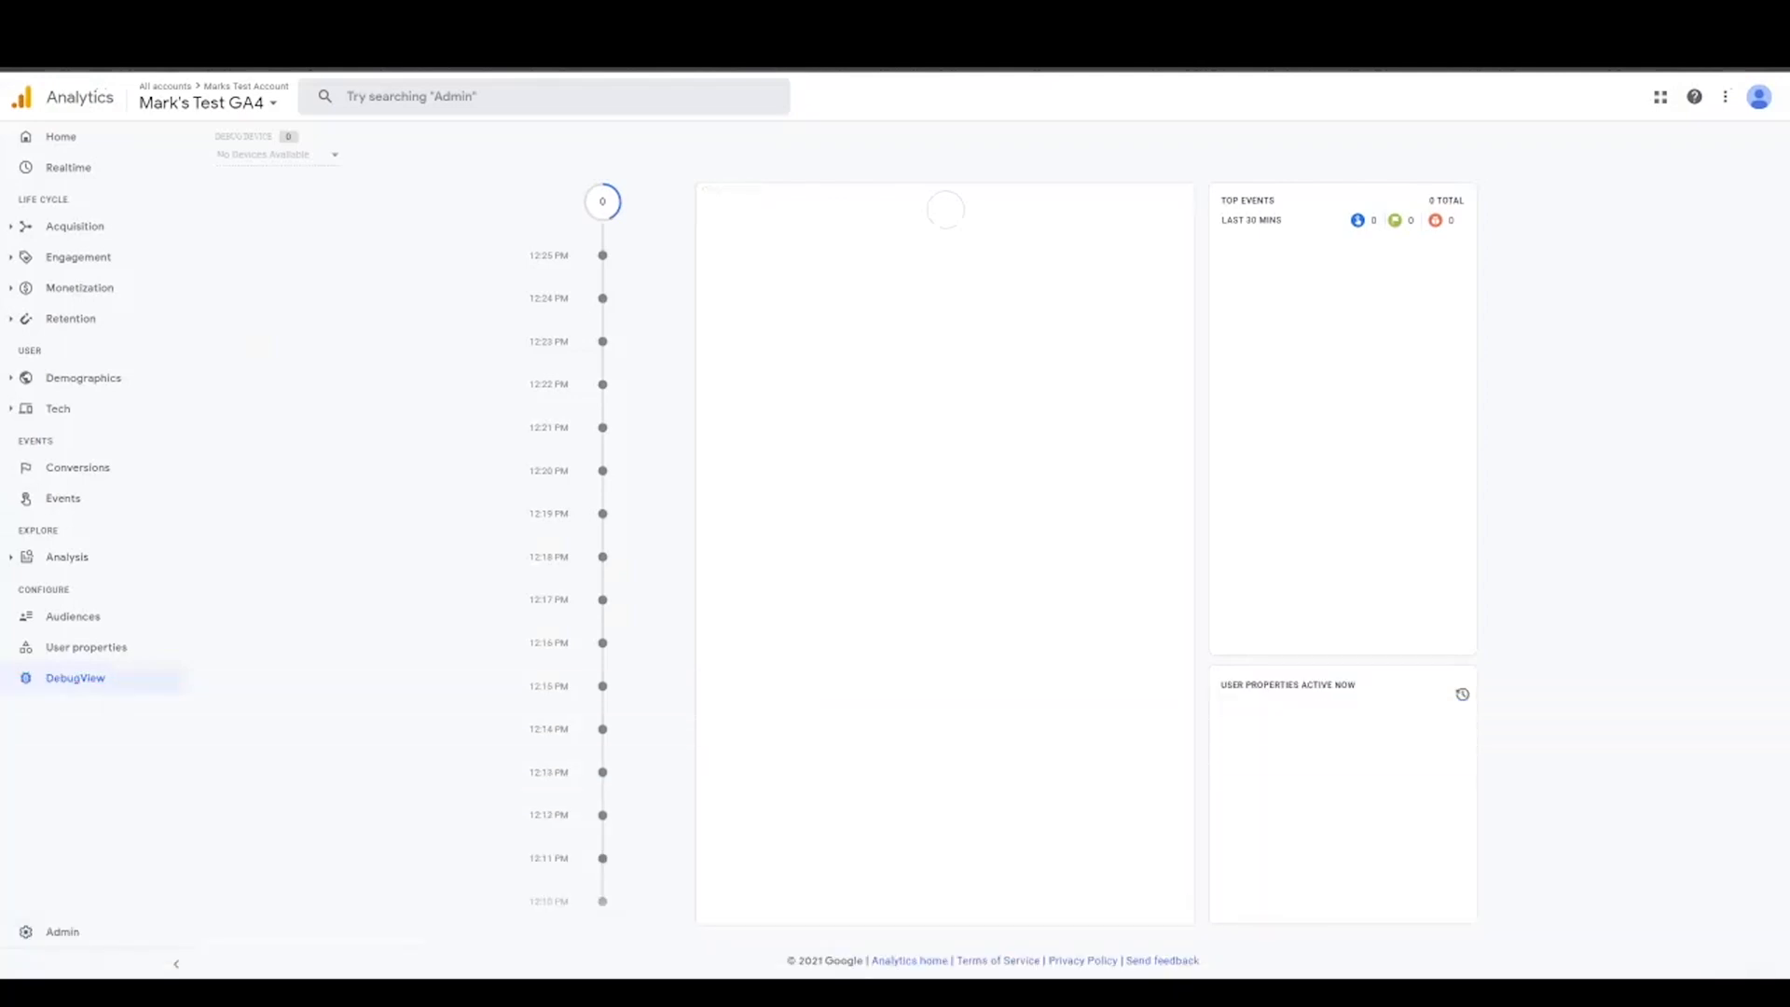
pyautogui.moveTo(467, 88)
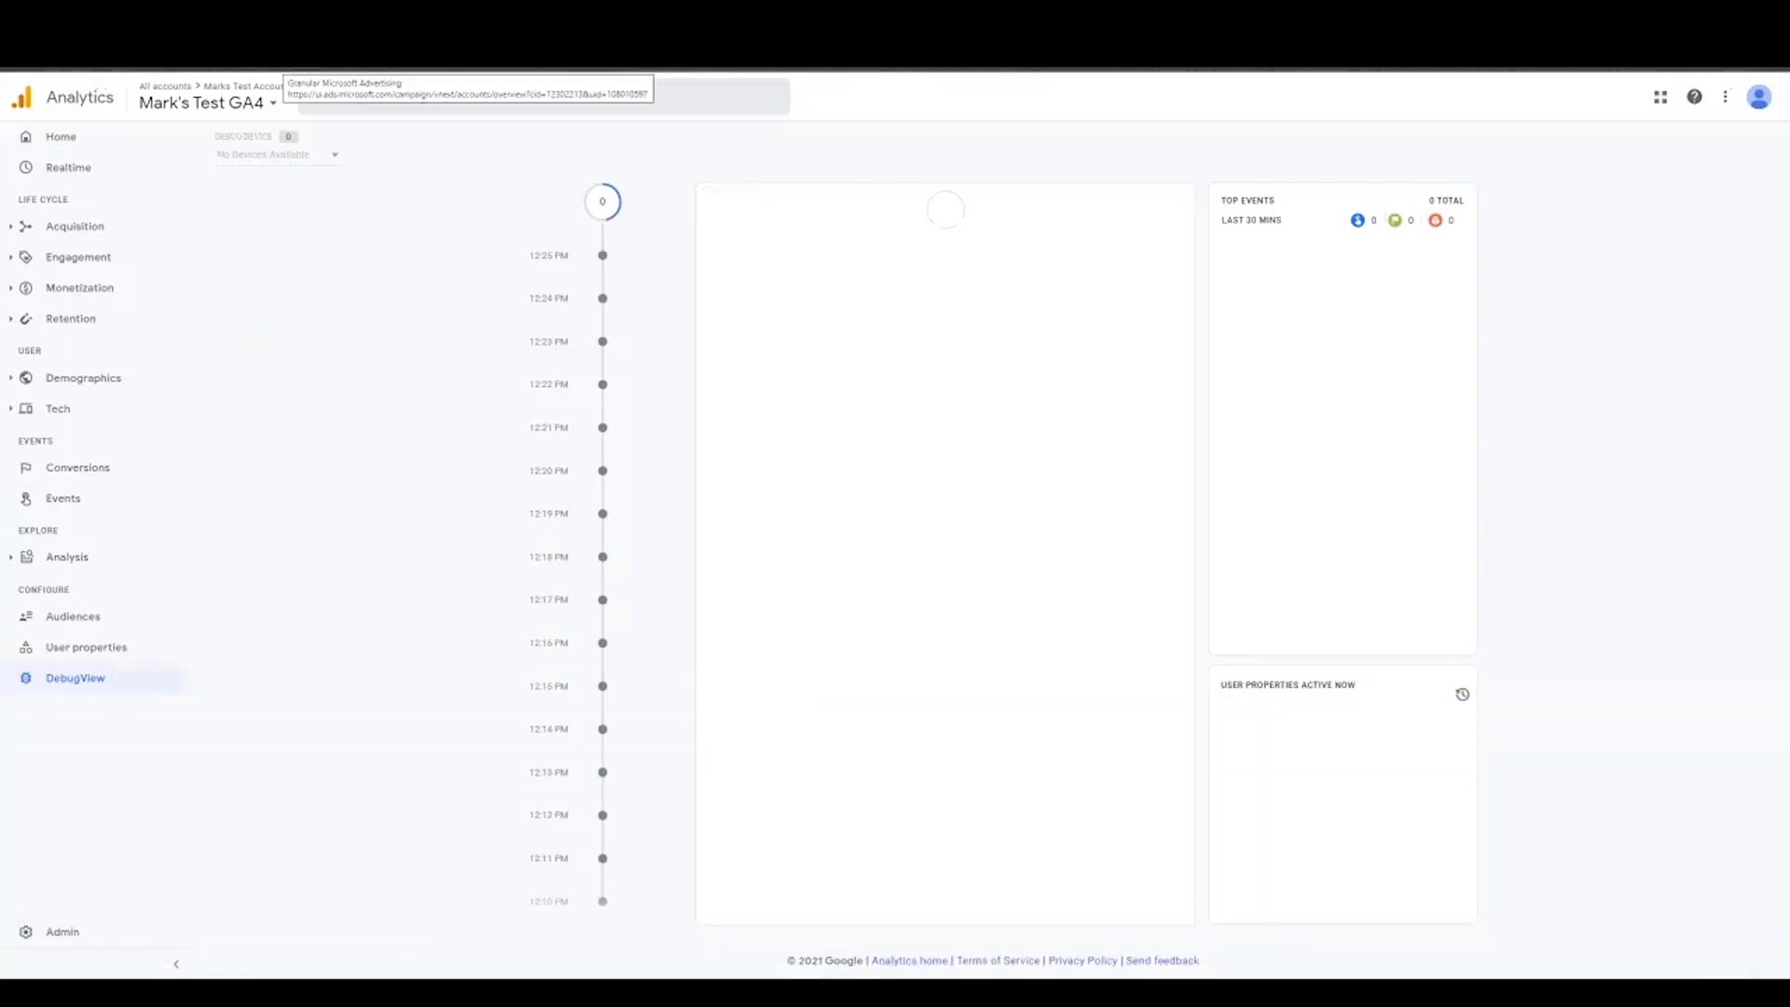